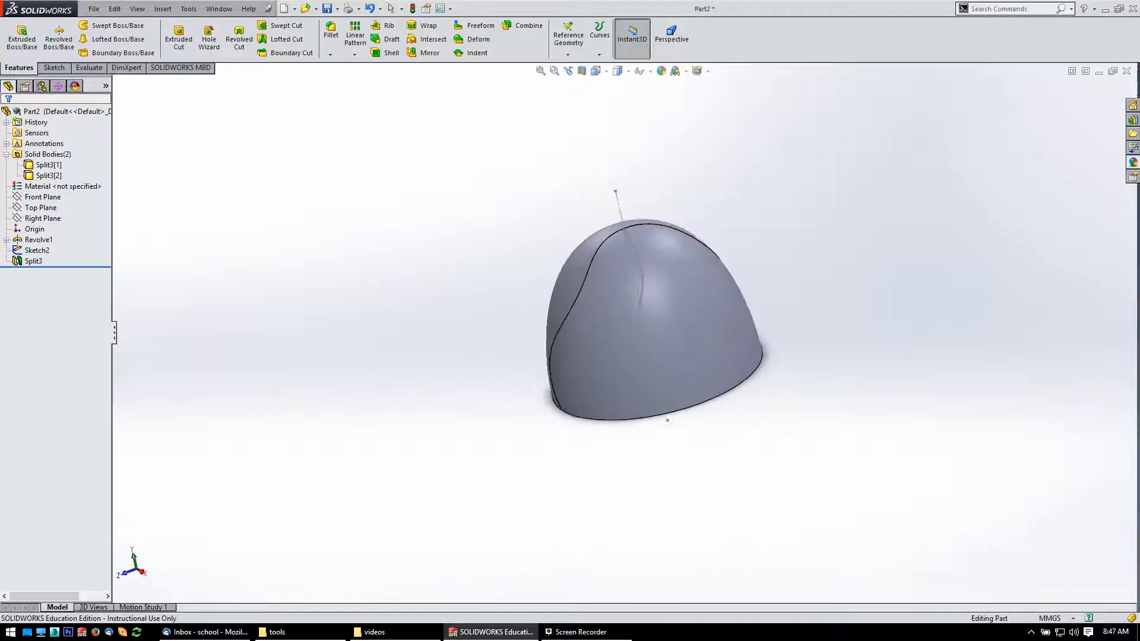
Start a sketch on the Front Plane, then discard it unused
{"action": "left_click", "coordinate": [42, 197]}
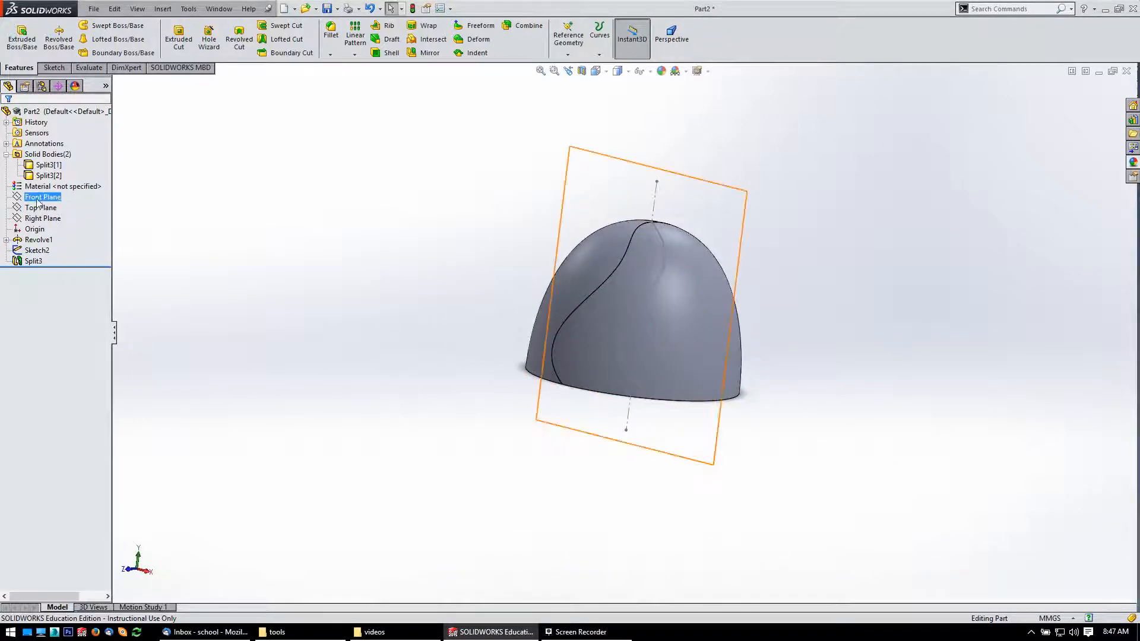
{"action": "left_click", "coordinate": [42, 196]}
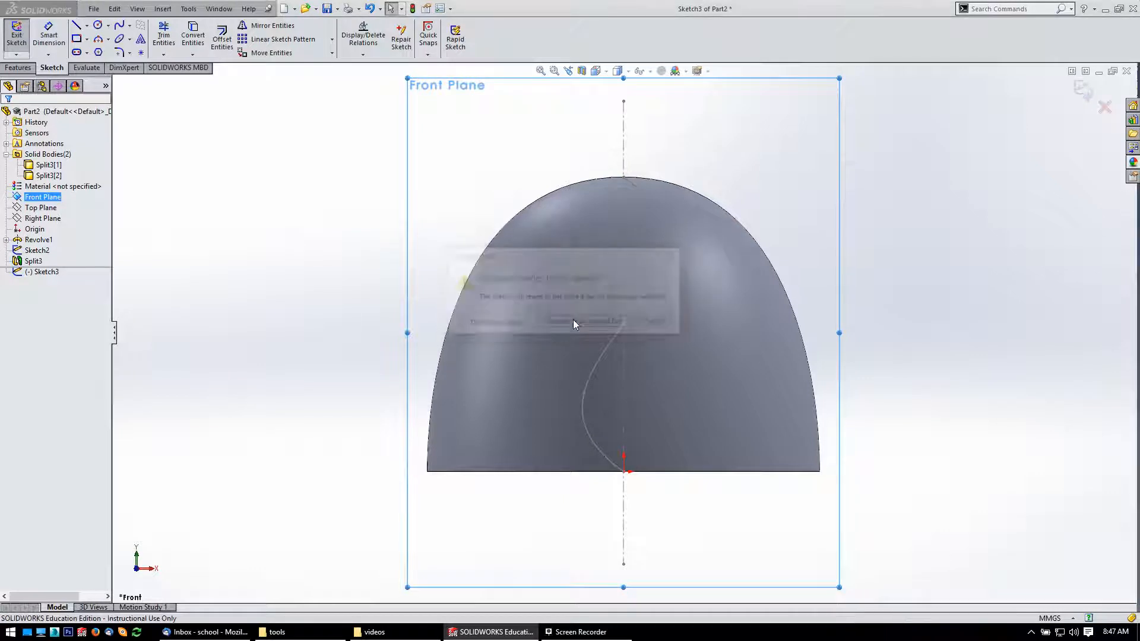
{"action": "left_click", "coordinate": [16, 35]}
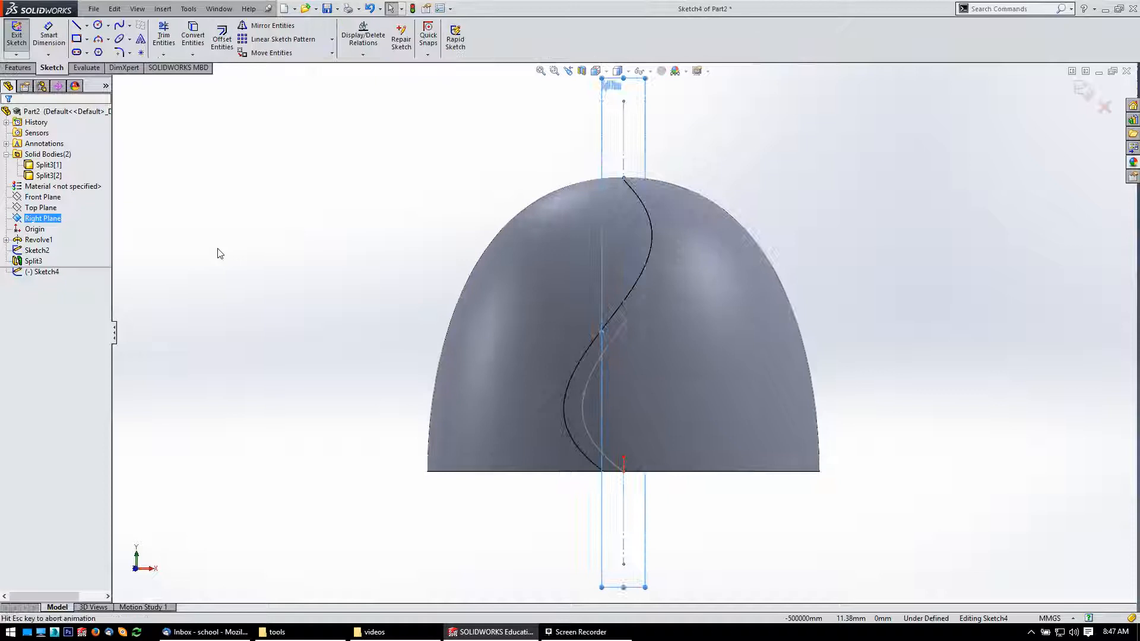
Draw a circle on the centre axis, dimensioned 5 mm diameter and 5 mm above the base
{"action": "left_click", "coordinate": [78, 25]}
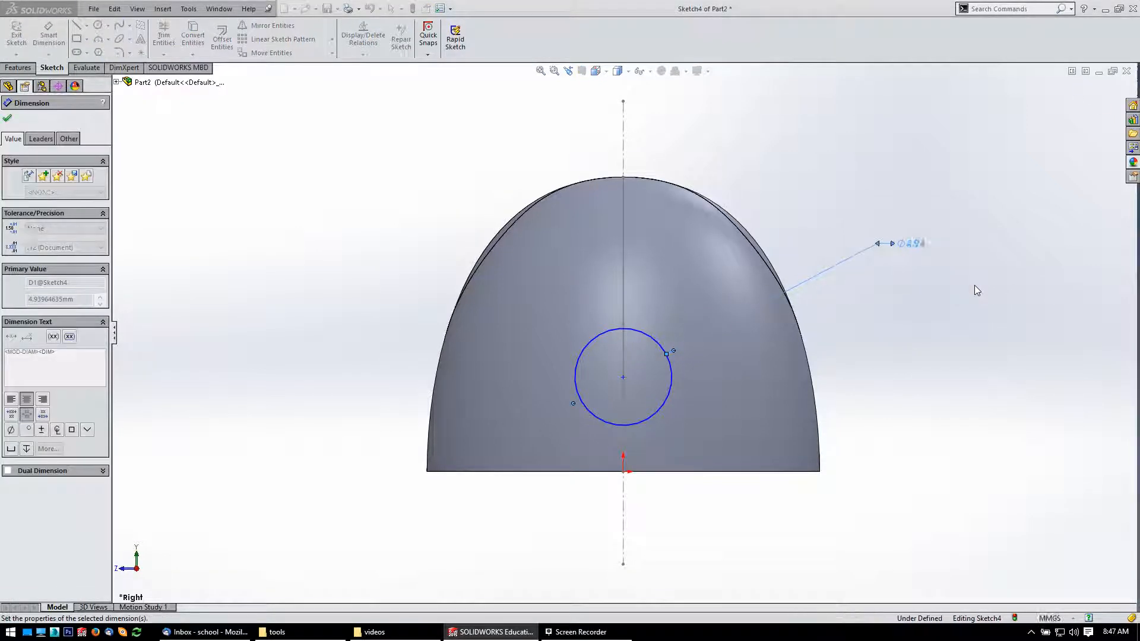
{"action": "left_click", "coordinate": [6, 118]}
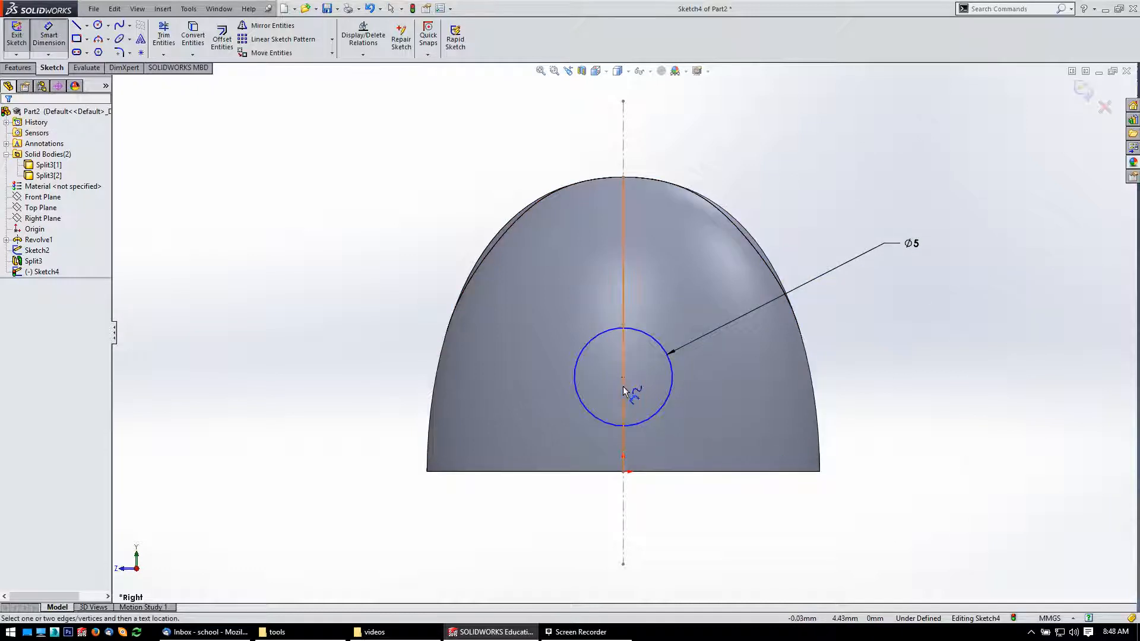
{"action": "left_click", "coordinate": [622, 376]}
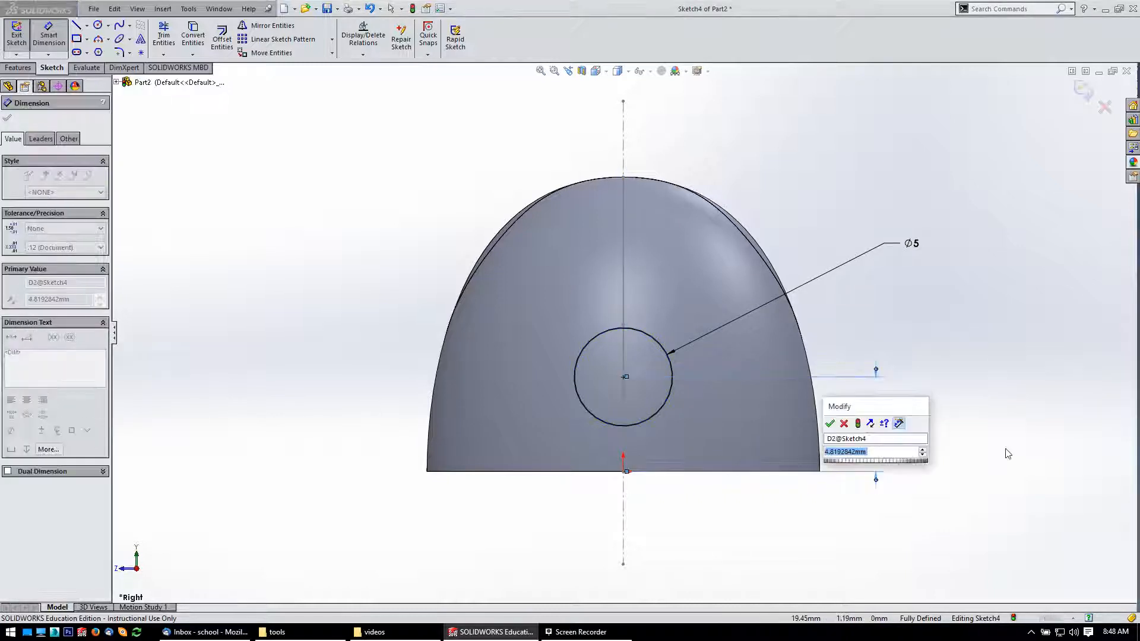
{"action": "left_click", "coordinate": [829, 424]}
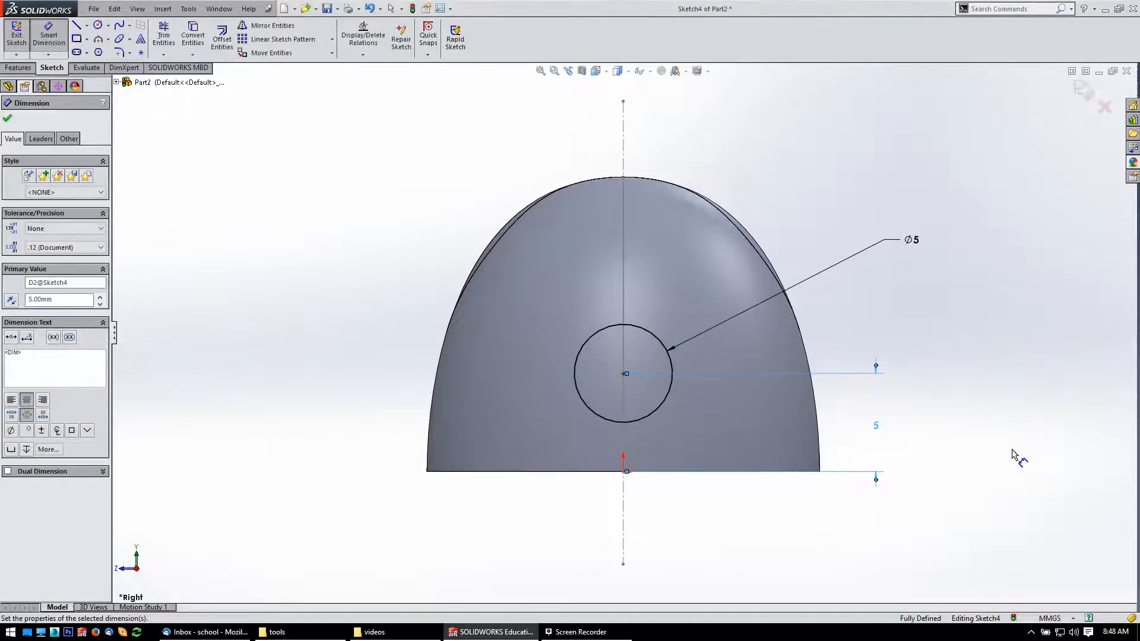
{"action": "left_click", "coordinate": [6, 117]}
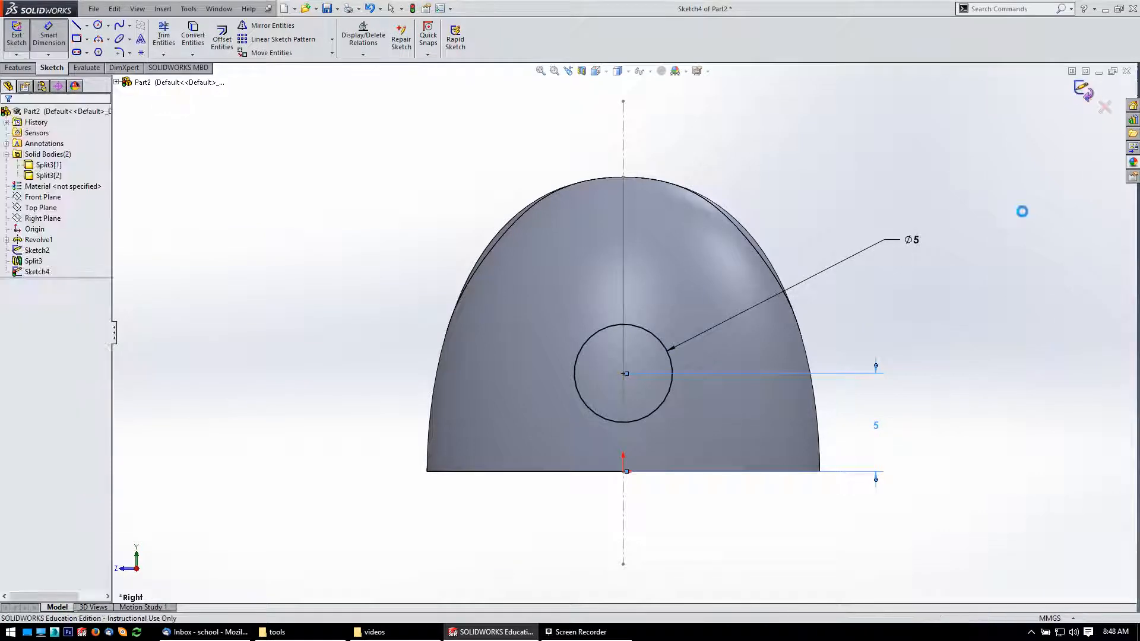
Exit the circle sketch so it becomes Sketch4
{"action": "left_click", "coordinate": [16, 35]}
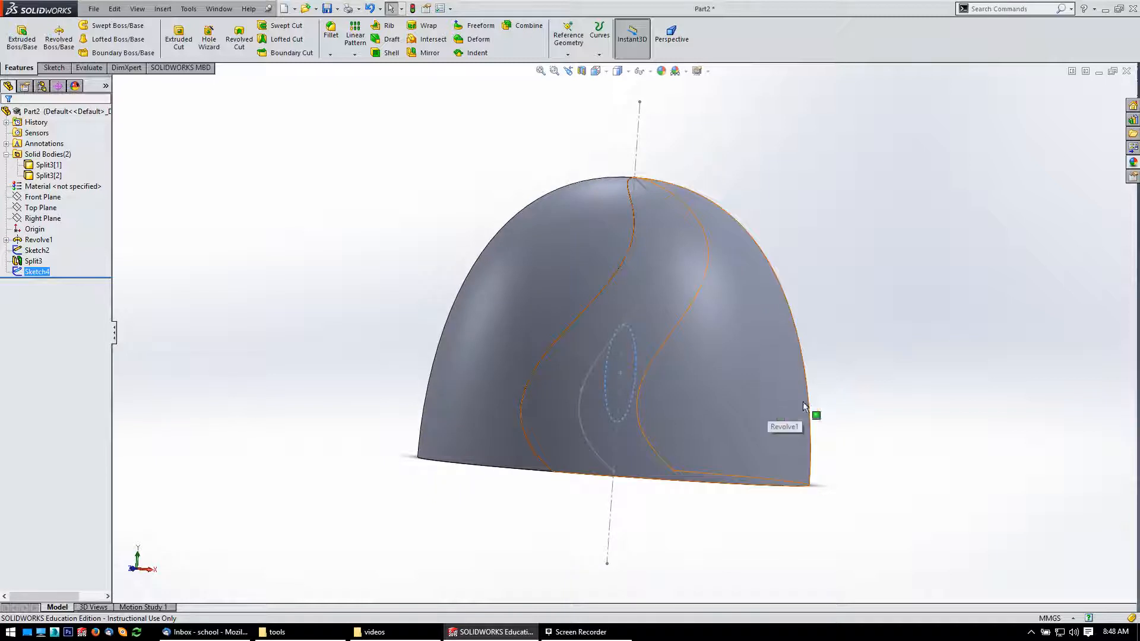
{"action": "mouse_move", "coordinate": [718, 389]}
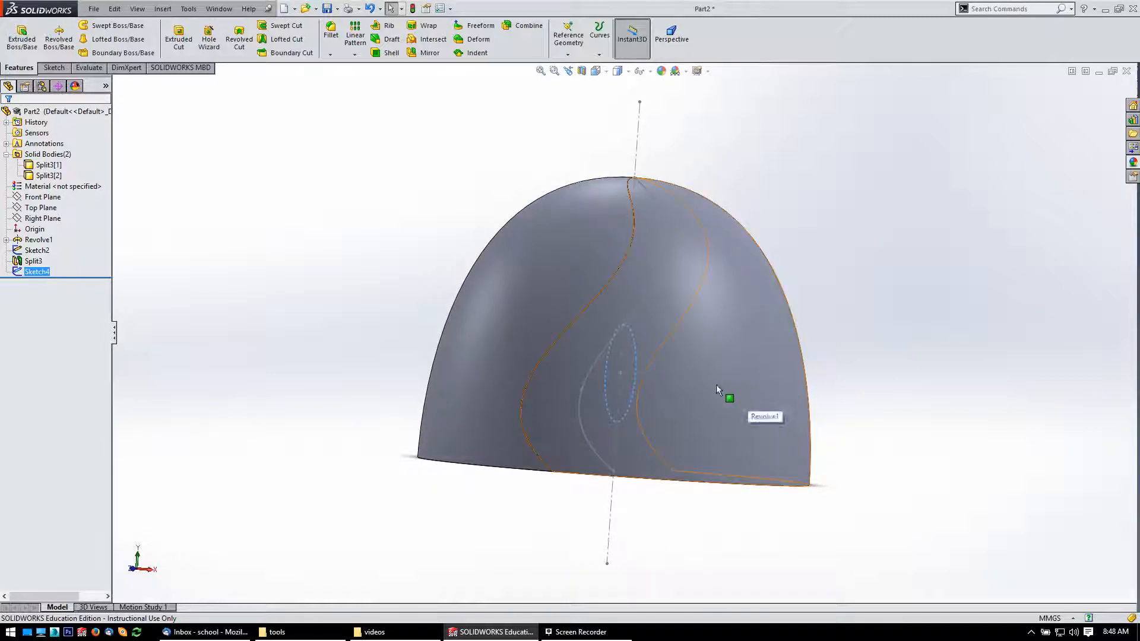
{"action": "mouse_move", "coordinate": [730, 377]}
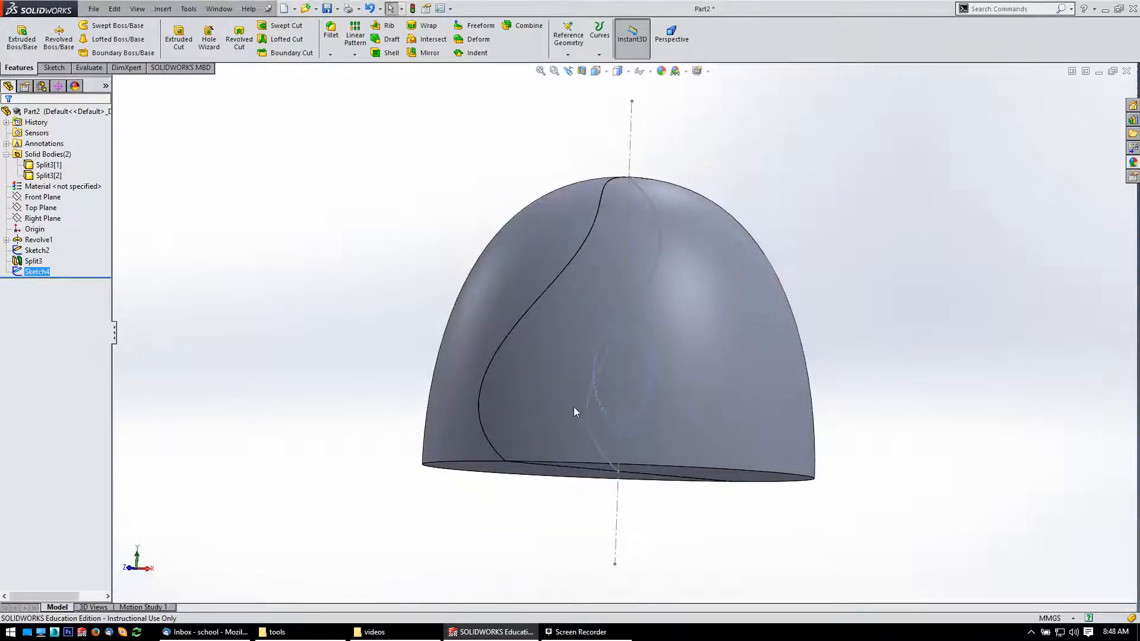
Sketch a 2.50 mm diameter circle on the Right Plane at the axis point as Sketch5
{"action": "left_click", "coordinate": [43, 217]}
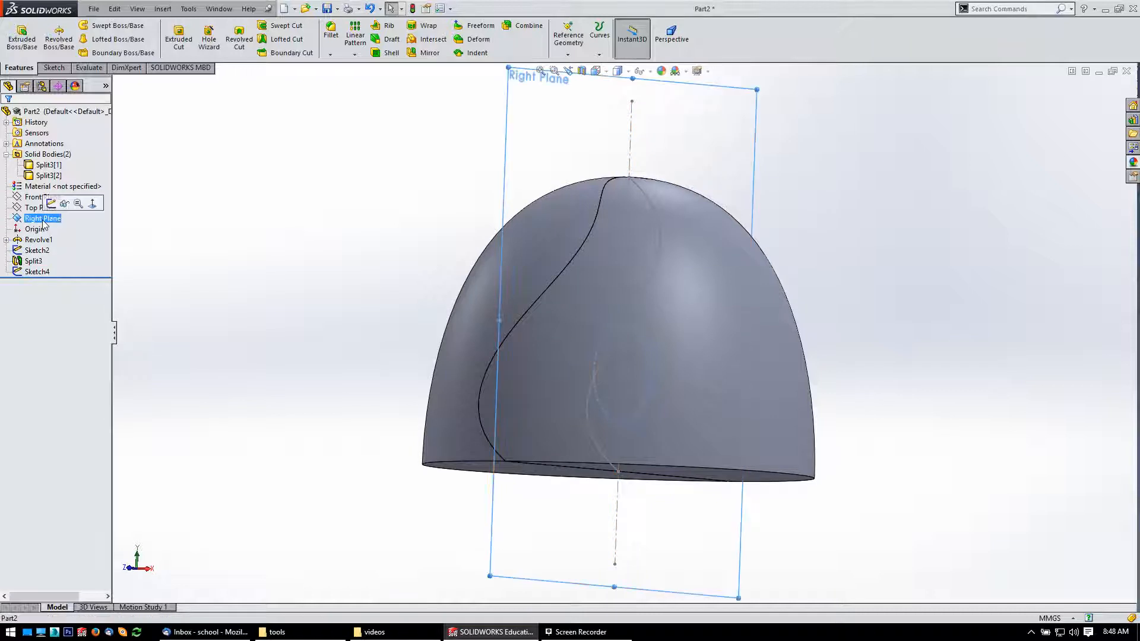
{"action": "left_click", "coordinate": [51, 203]}
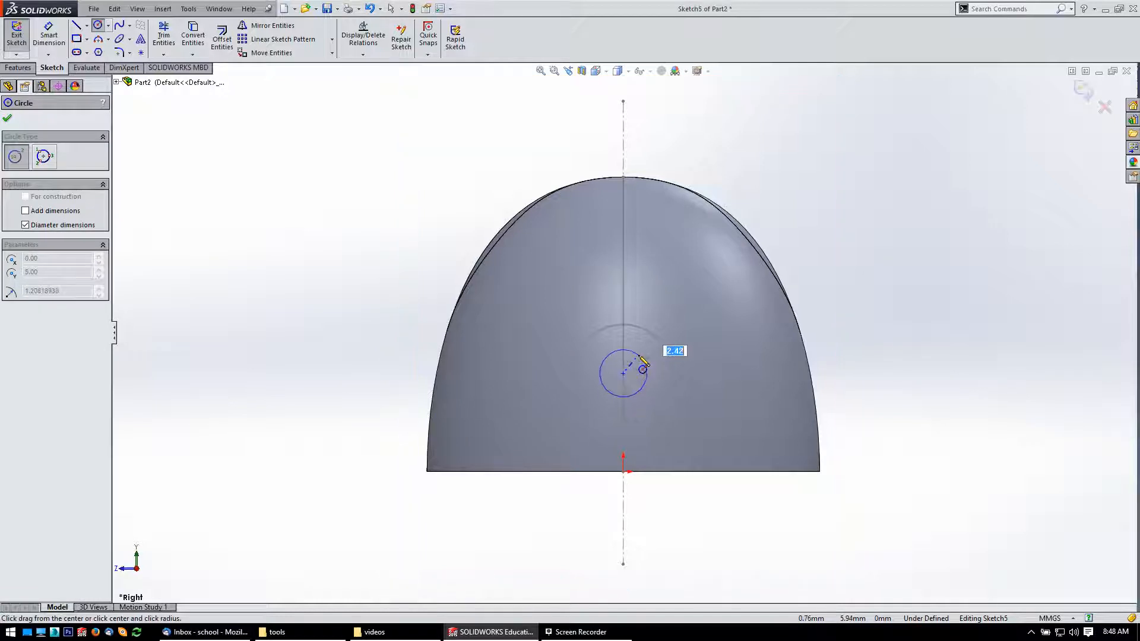
{"action": "left_click", "coordinate": [641, 369]}
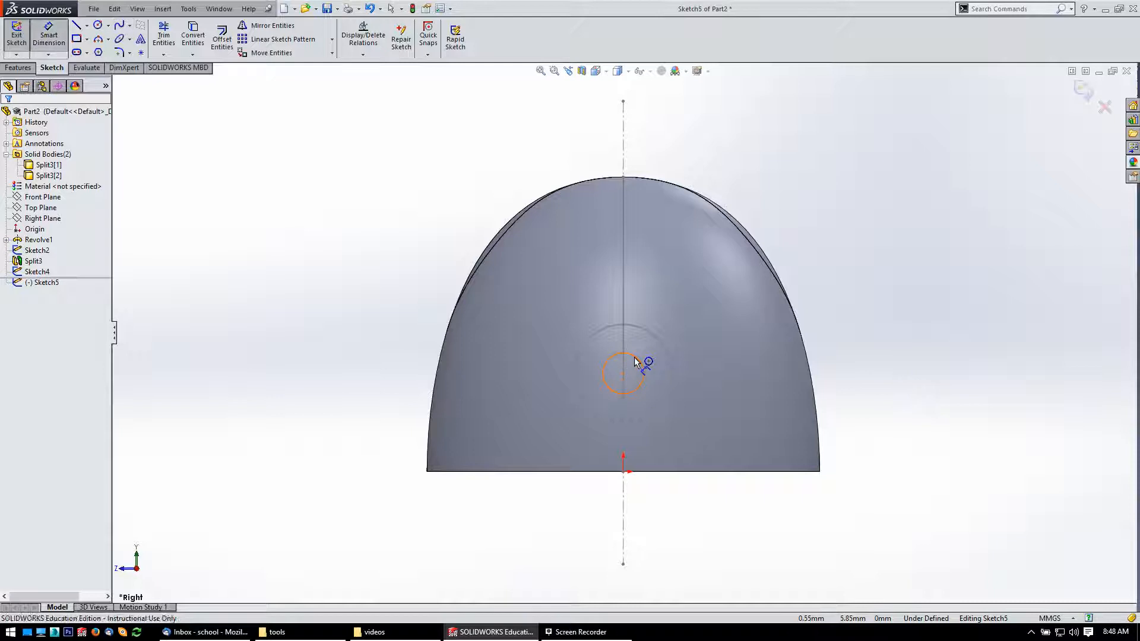
{"action": "left_click", "coordinate": [621, 371]}
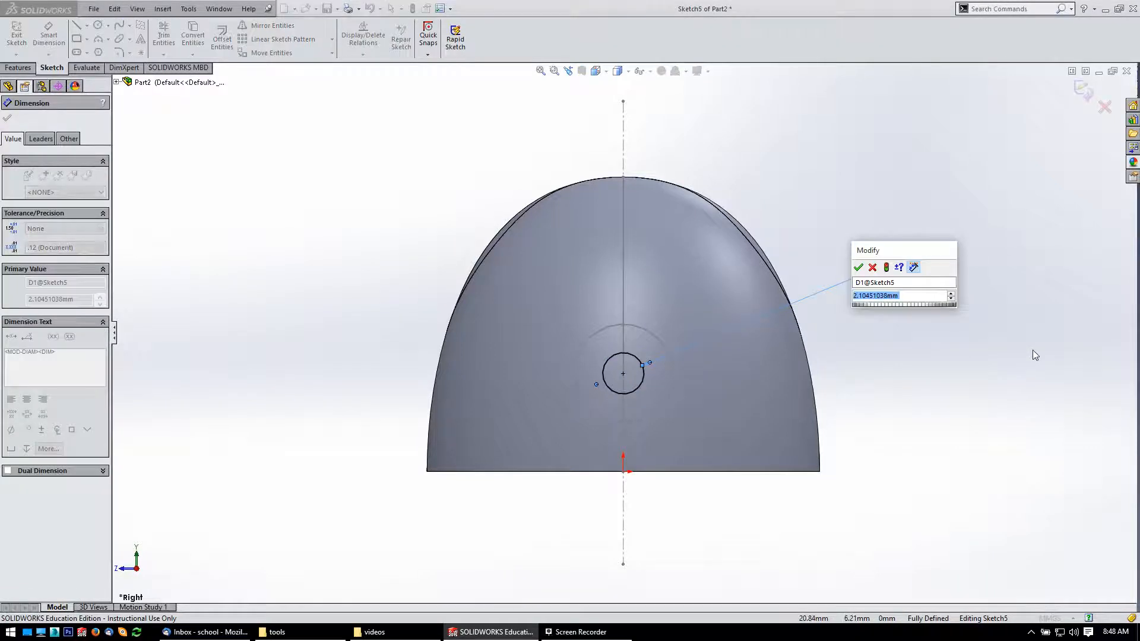
{"action": "left_click", "coordinate": [857, 268]}
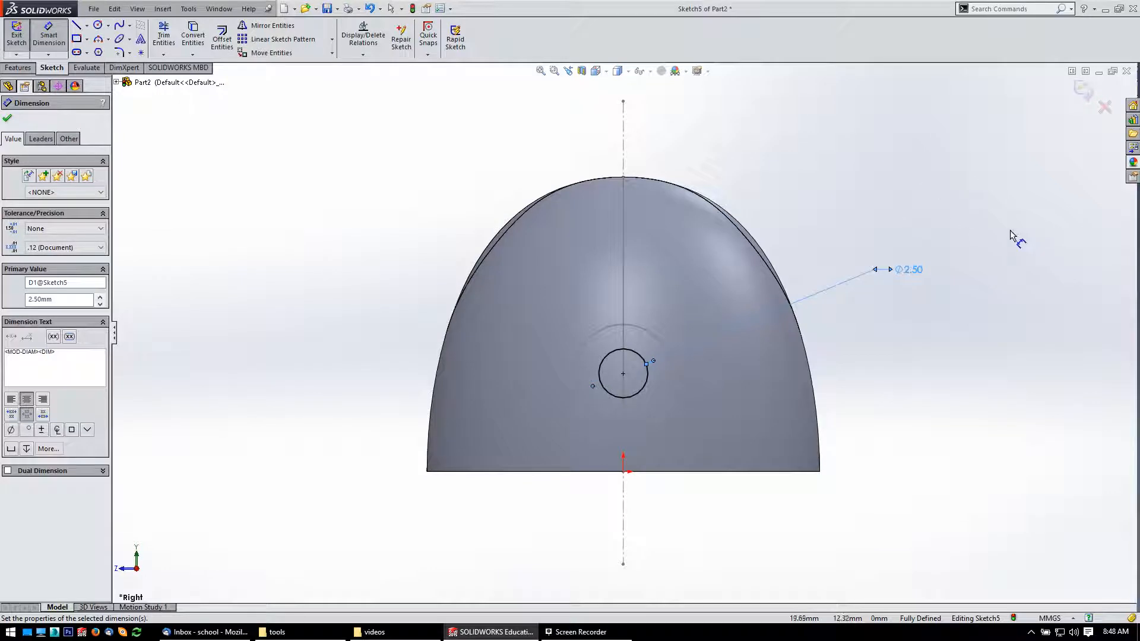
{"action": "left_click", "coordinate": [7, 118]}
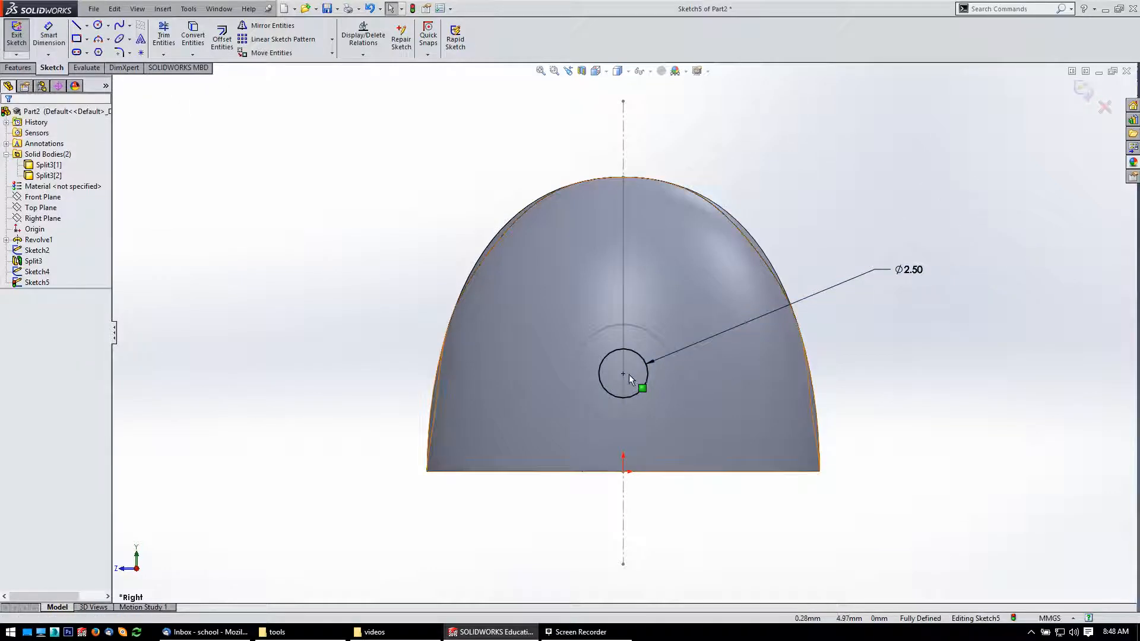
{"action": "mouse_move", "coordinate": [640, 413]}
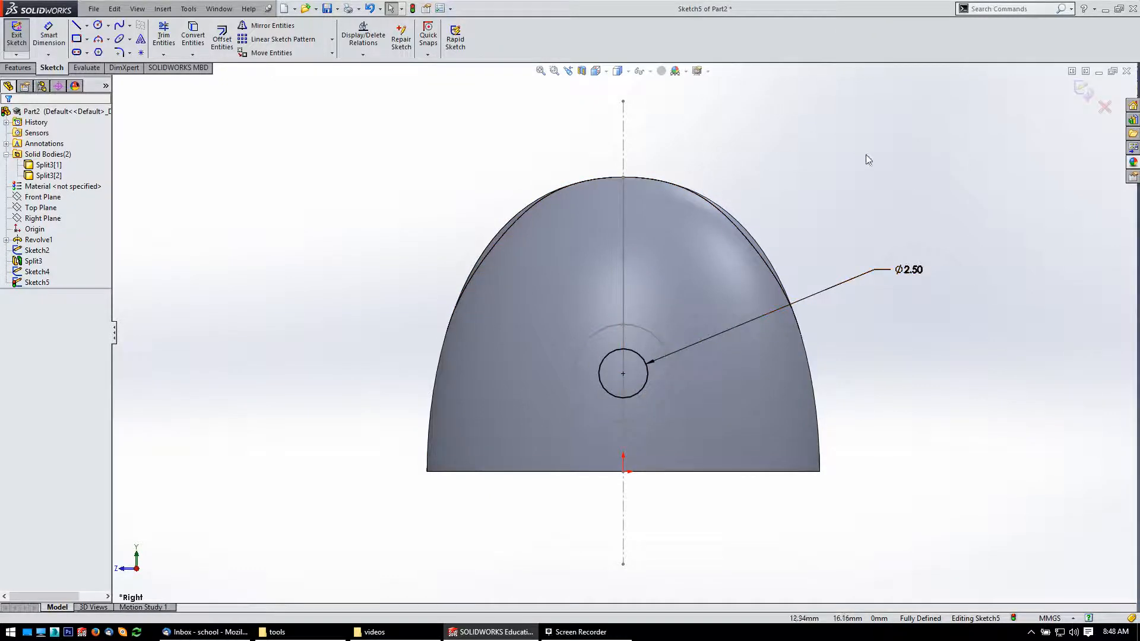
{"action": "left_click", "coordinate": [623, 373]}
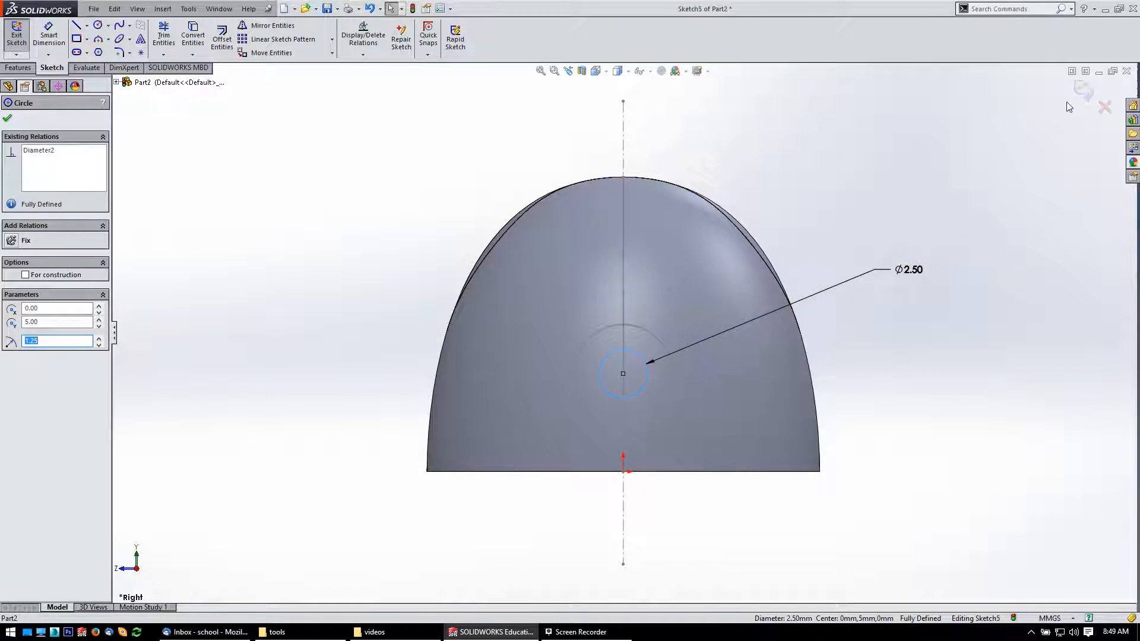
{"action": "left_click", "coordinate": [6, 118]}
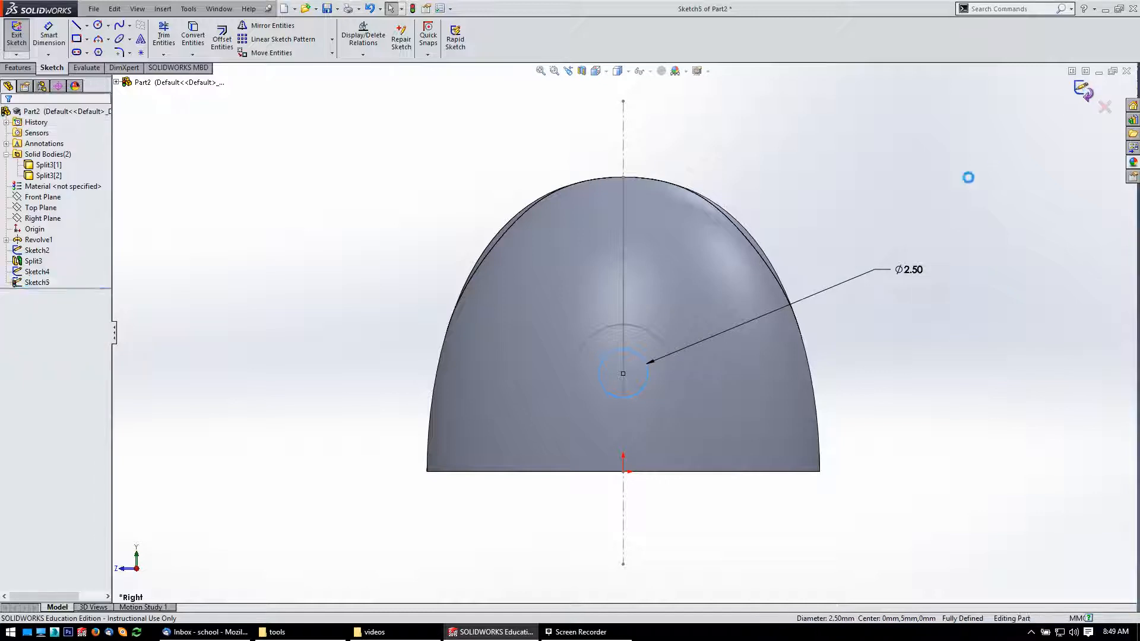
Open the completed demo split dome and turn it to show the through-hole
{"action": "left_click", "coordinate": [16, 34]}
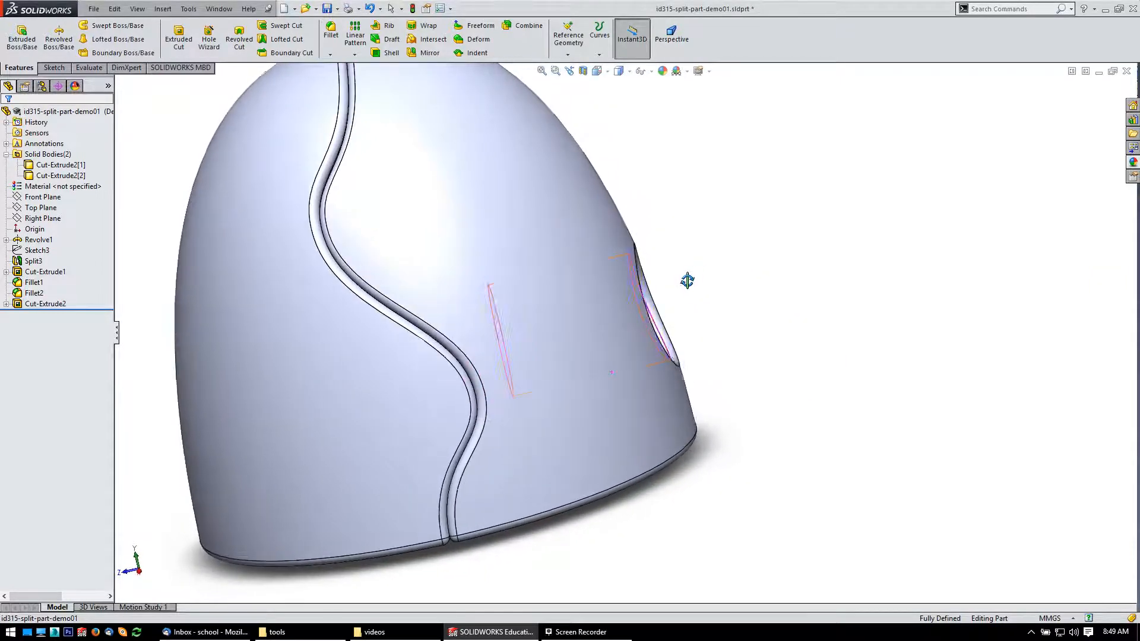
{"action": "left_click", "coordinate": [553, 347]}
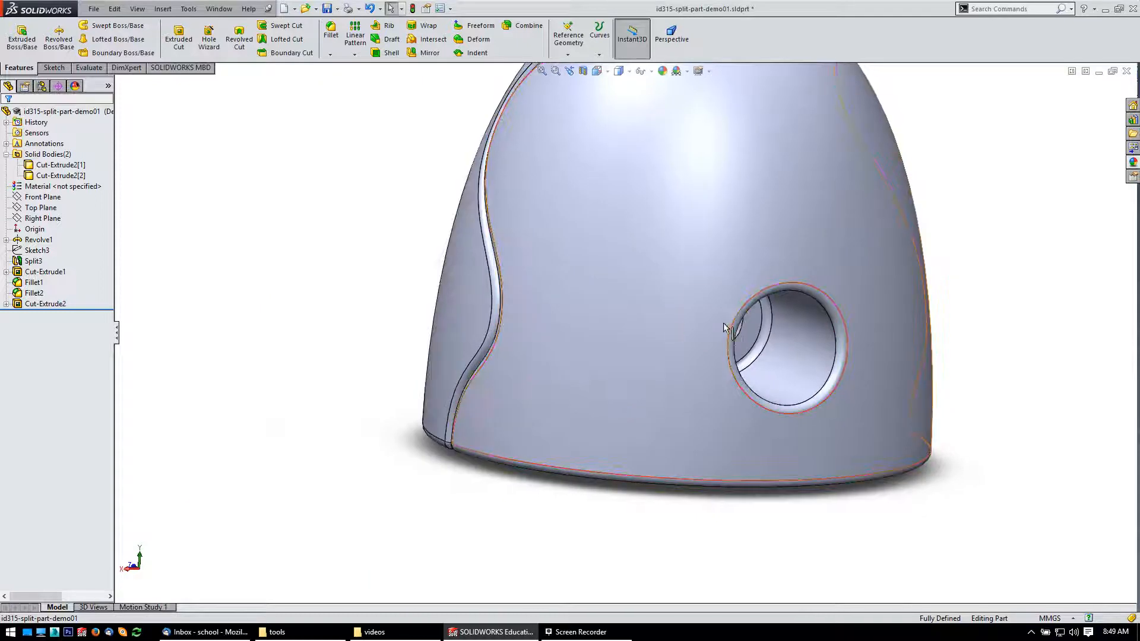
{"action": "left_click", "coordinate": [498, 203]}
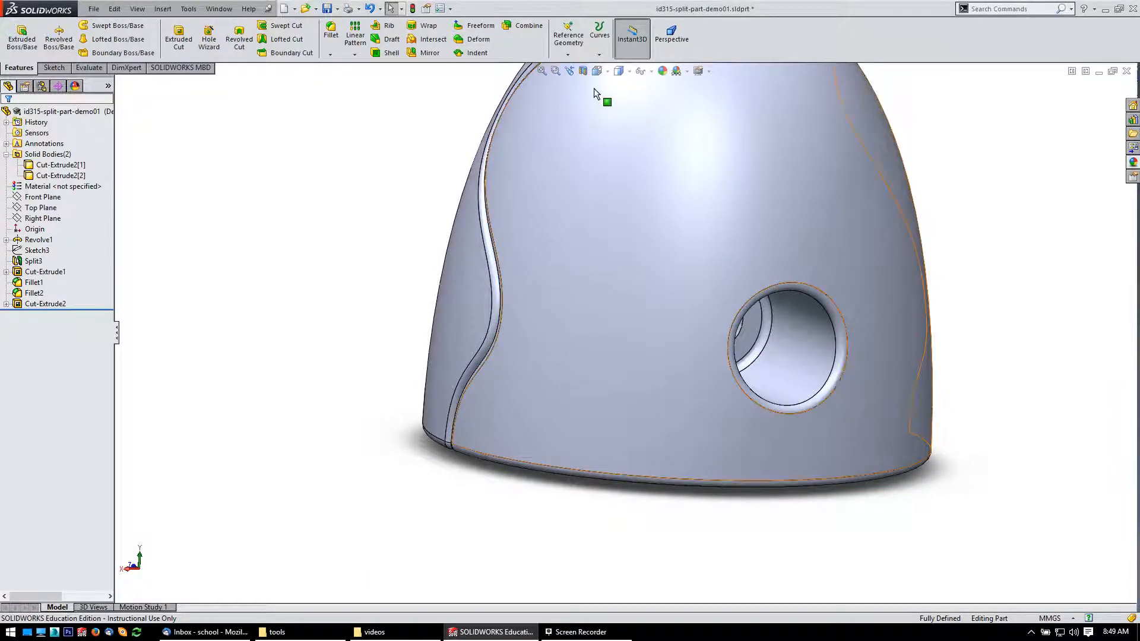
Section the demo part along the Top Plane to reveal its stepped hole
{"action": "left_click", "coordinate": [567, 70]}
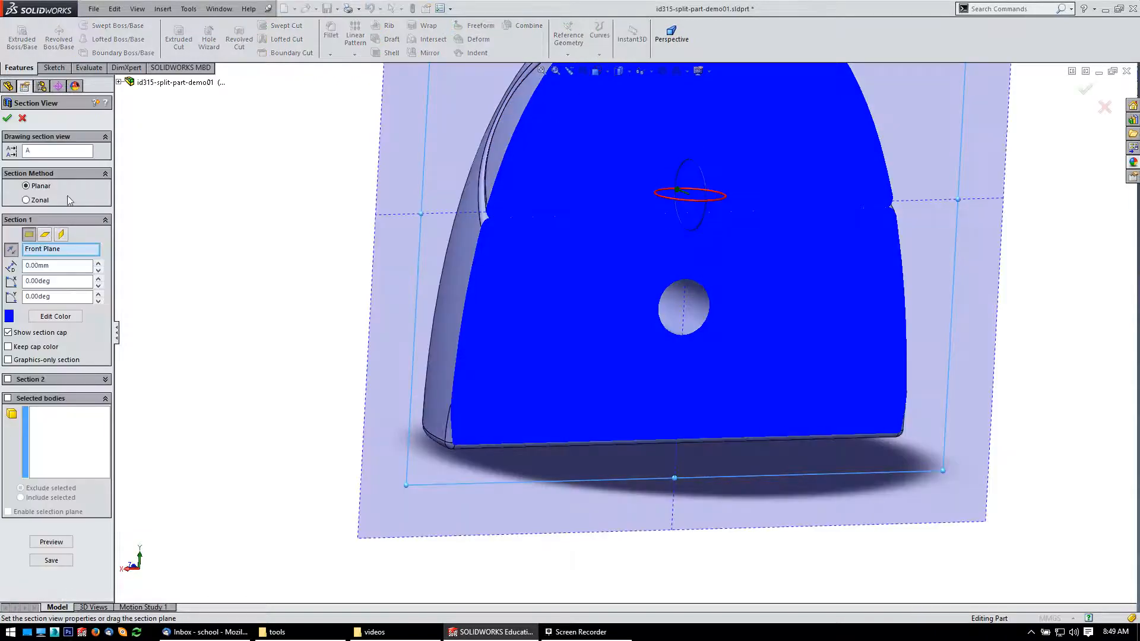
{"action": "left_click", "coordinate": [44, 233]}
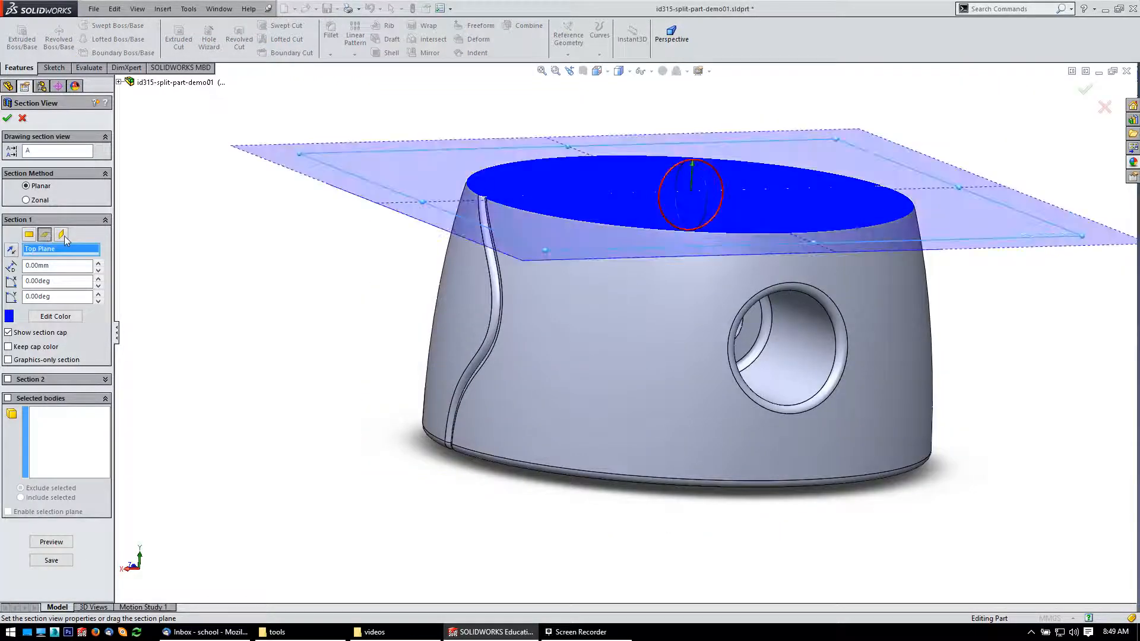
{"action": "left_click", "coordinate": [45, 234]}
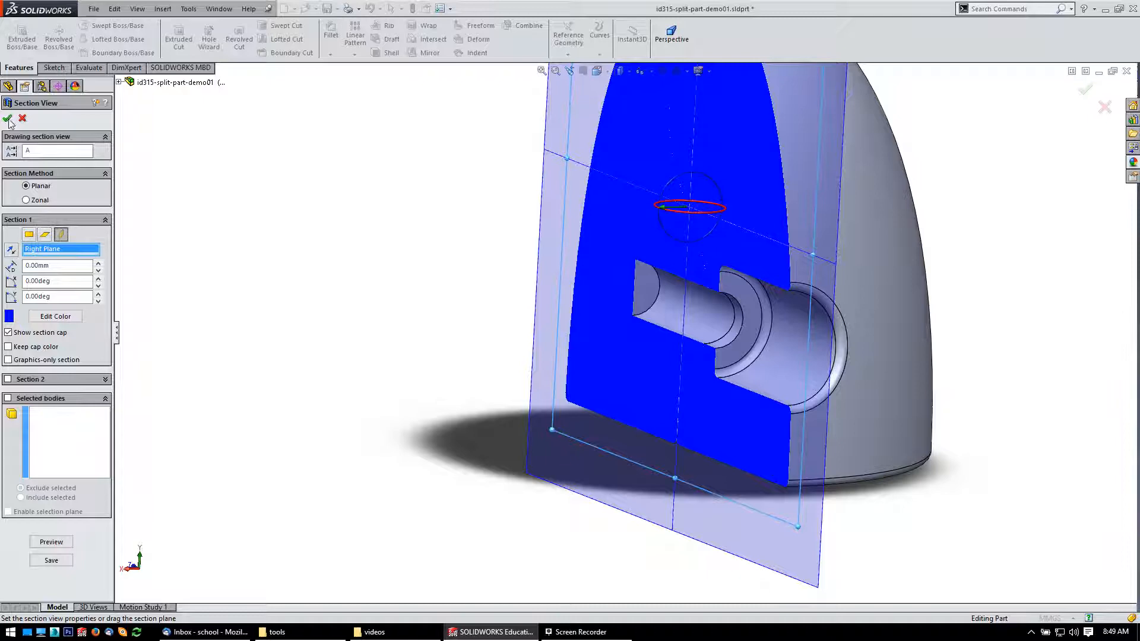
{"action": "left_click", "coordinate": [7, 119]}
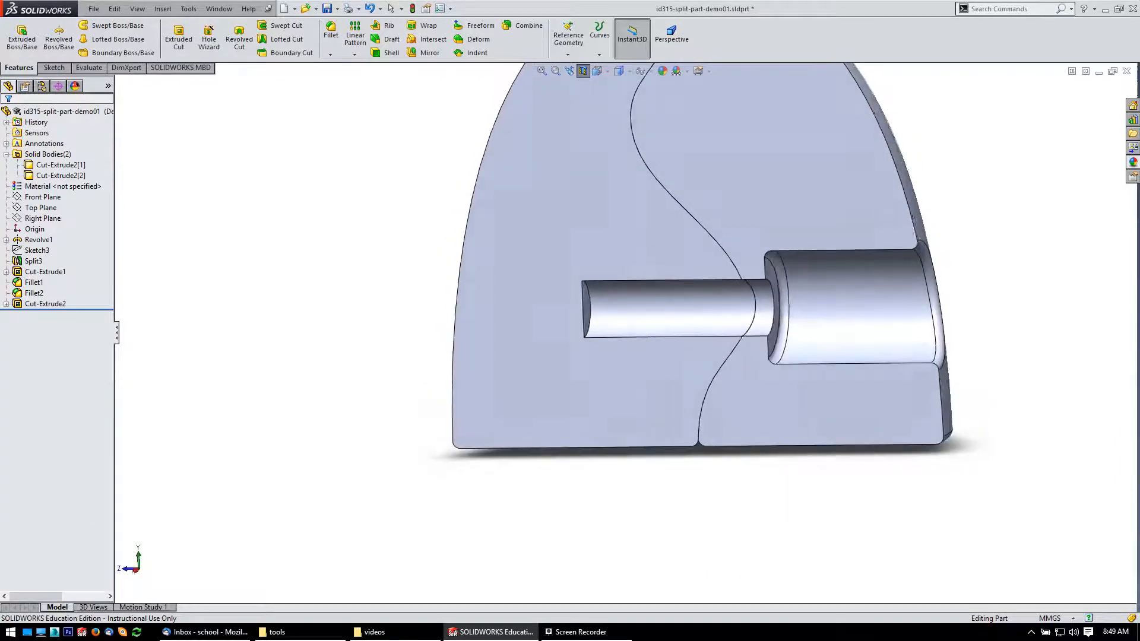
{"action": "scroll", "scroll_direction": "up", "scroll_amount": 3}
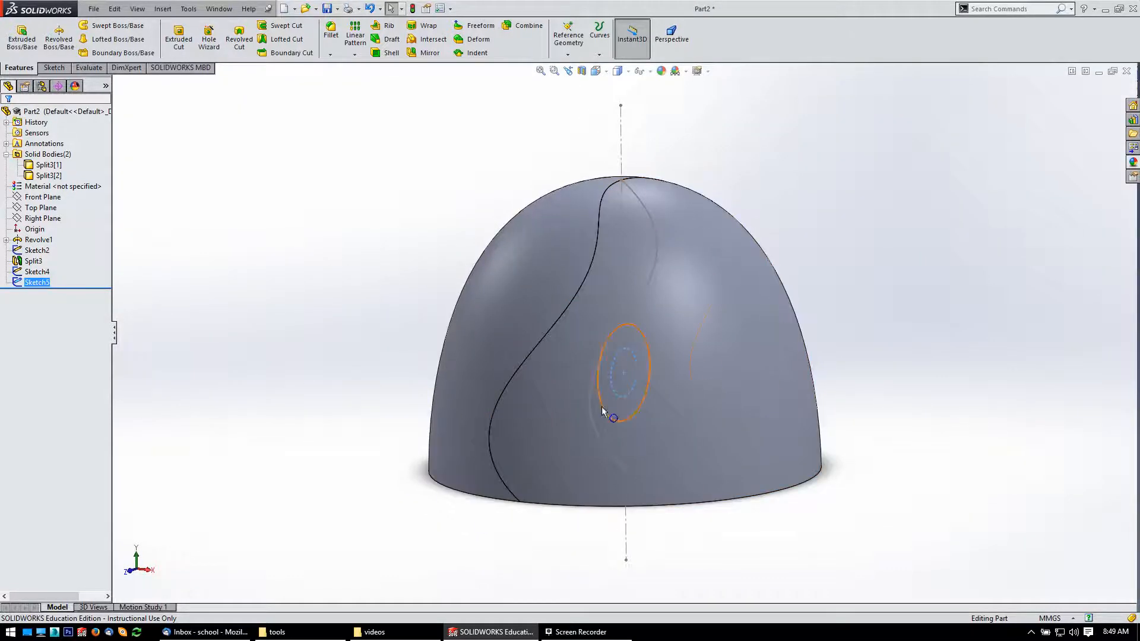
Start an Extruded Cut from Sketch4, from a dome face, ending Offset From Surface
{"action": "left_click", "coordinate": [36, 271]}
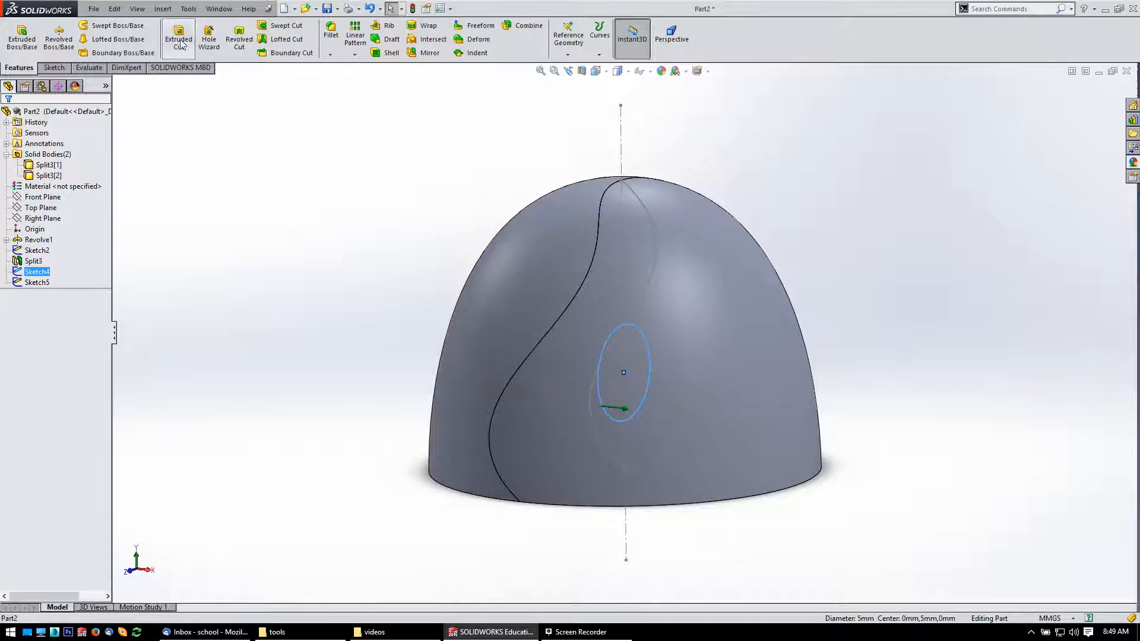
{"action": "left_click", "coordinate": [178, 36]}
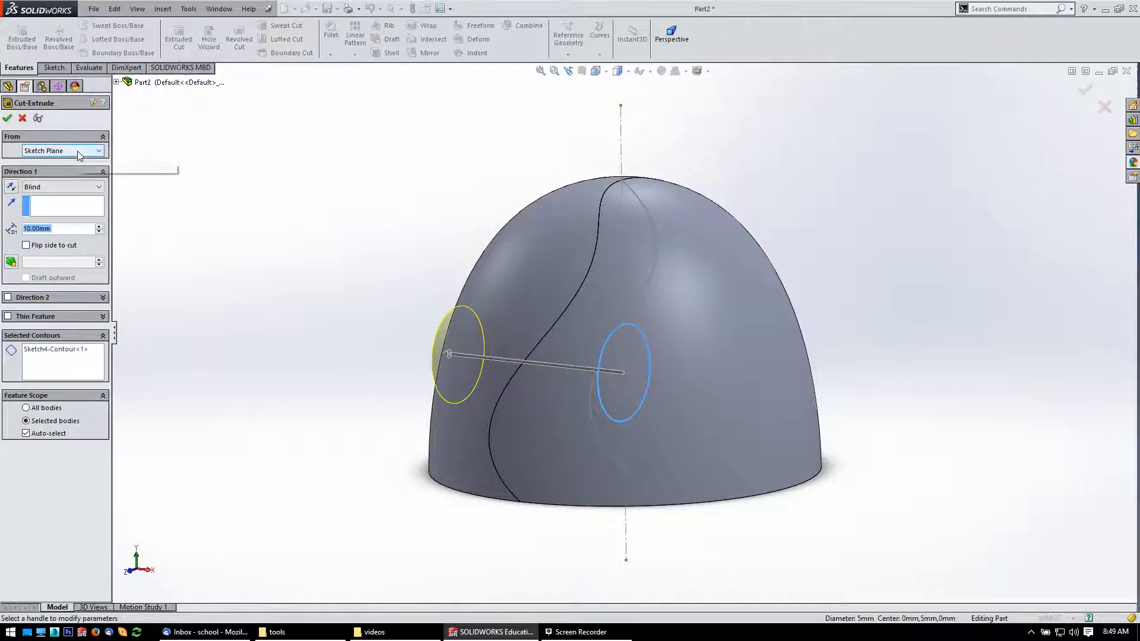
{"action": "left_click", "coordinate": [98, 151]}
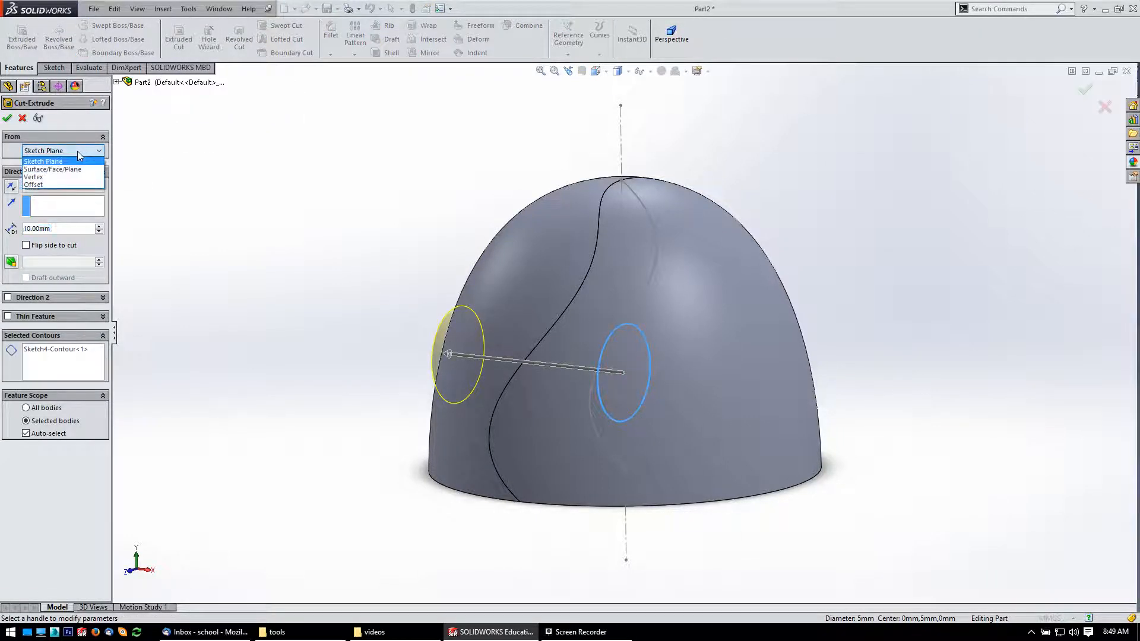
{"action": "left_click", "coordinate": [52, 169]}
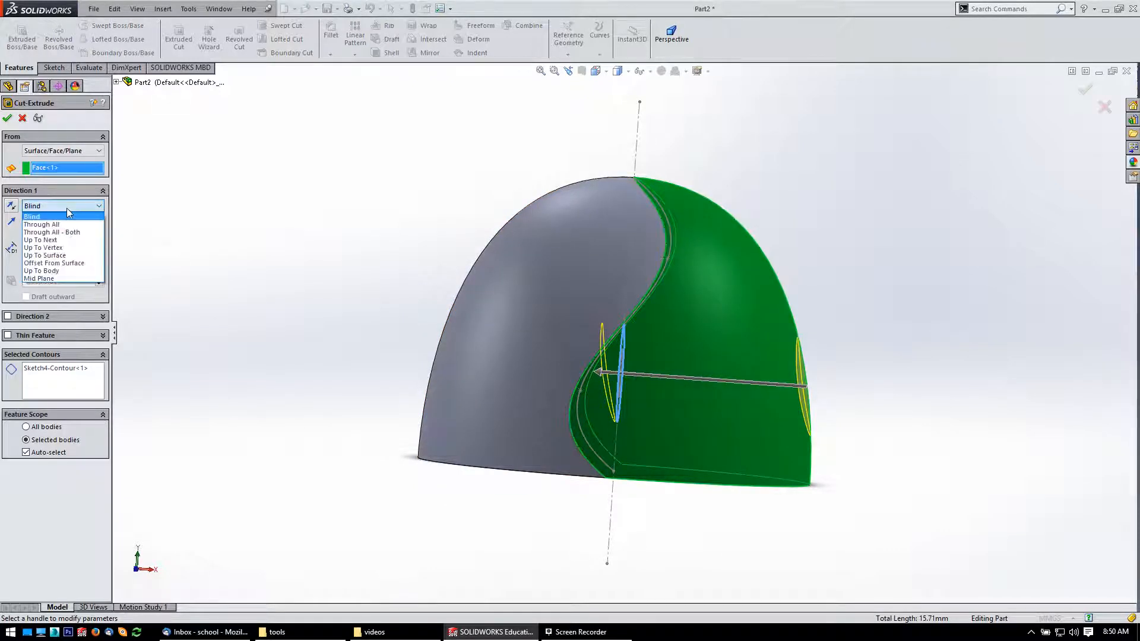
{"action": "mouse_move", "coordinate": [59, 263]}
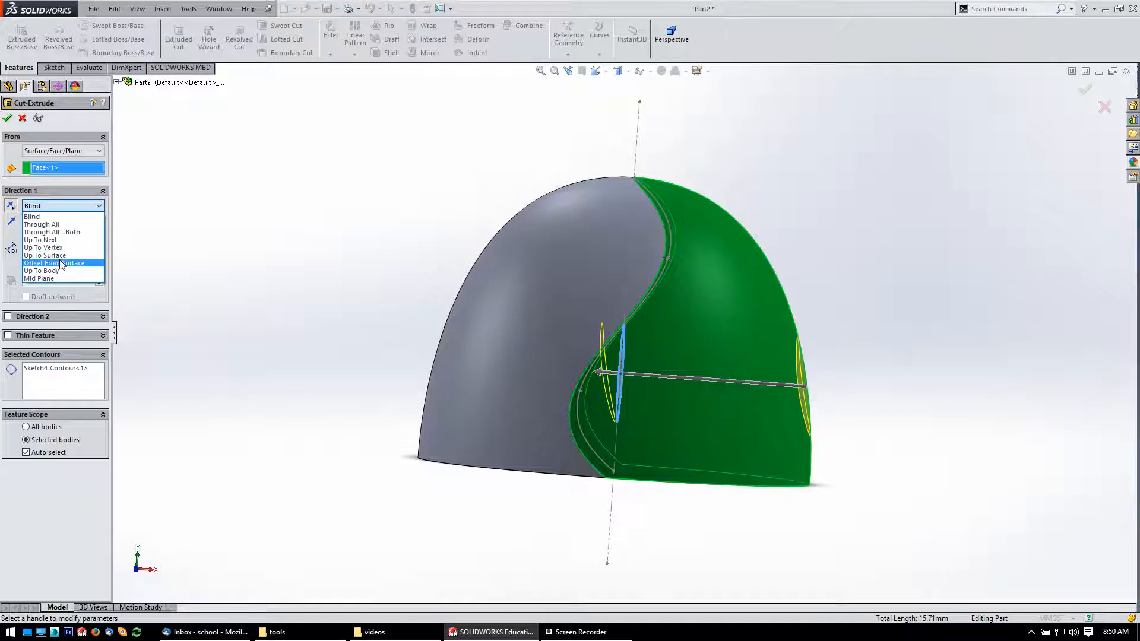
{"action": "left_click", "coordinate": [45, 263]}
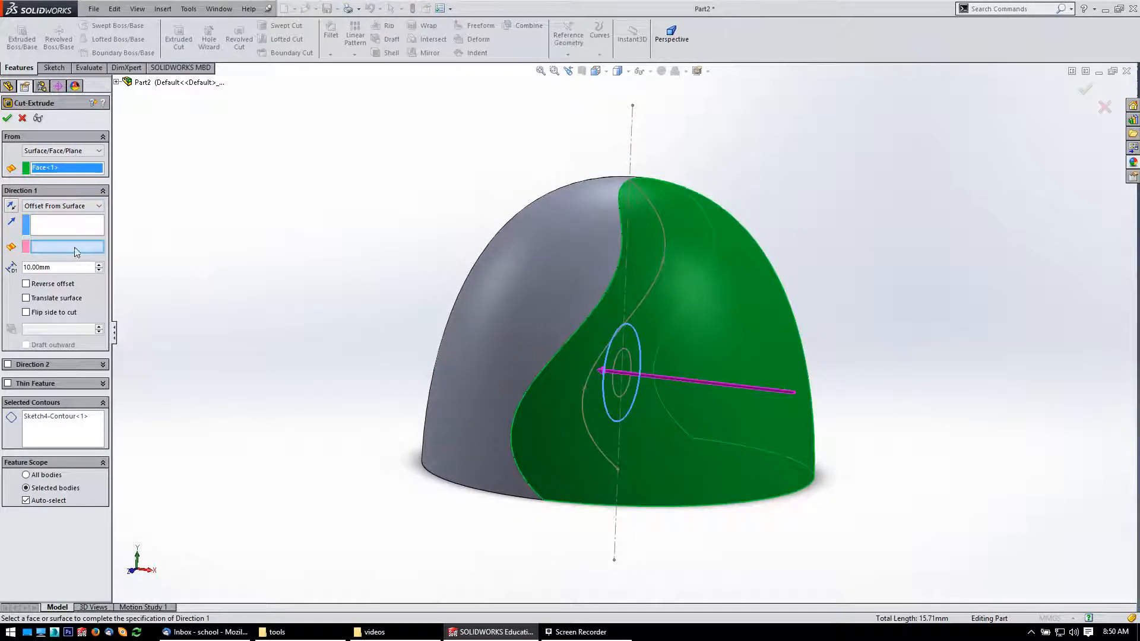
{"action": "mouse_move", "coordinate": [69, 229]}
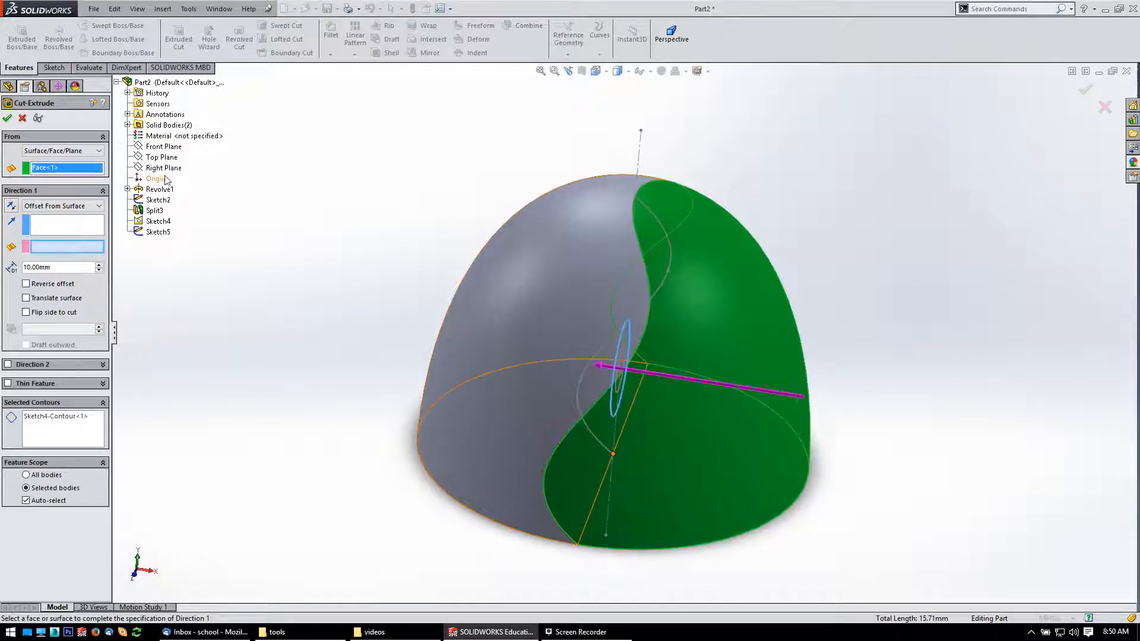
Offset the Sketch4 cut 1.50 mm from the Right Plane, creating Cut-Extrude1
{"action": "left_click", "coordinate": [164, 168]}
{"action": "type", "text": "2"}
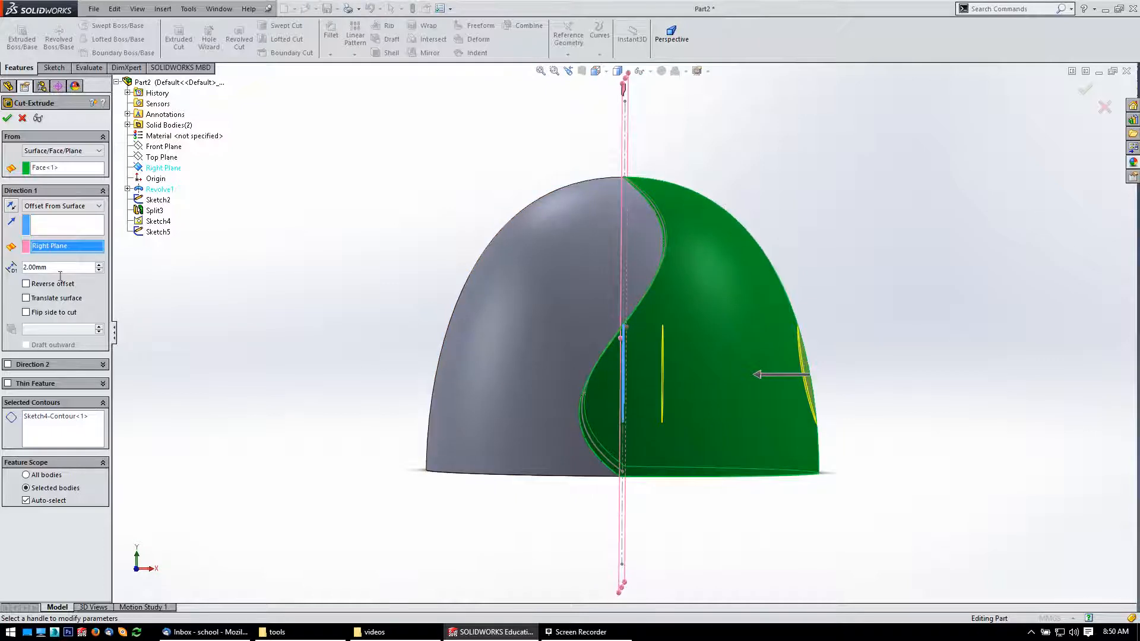
{"action": "triple_click", "coordinate": [59, 267]}
{"action": "type", "text": "1.5"}
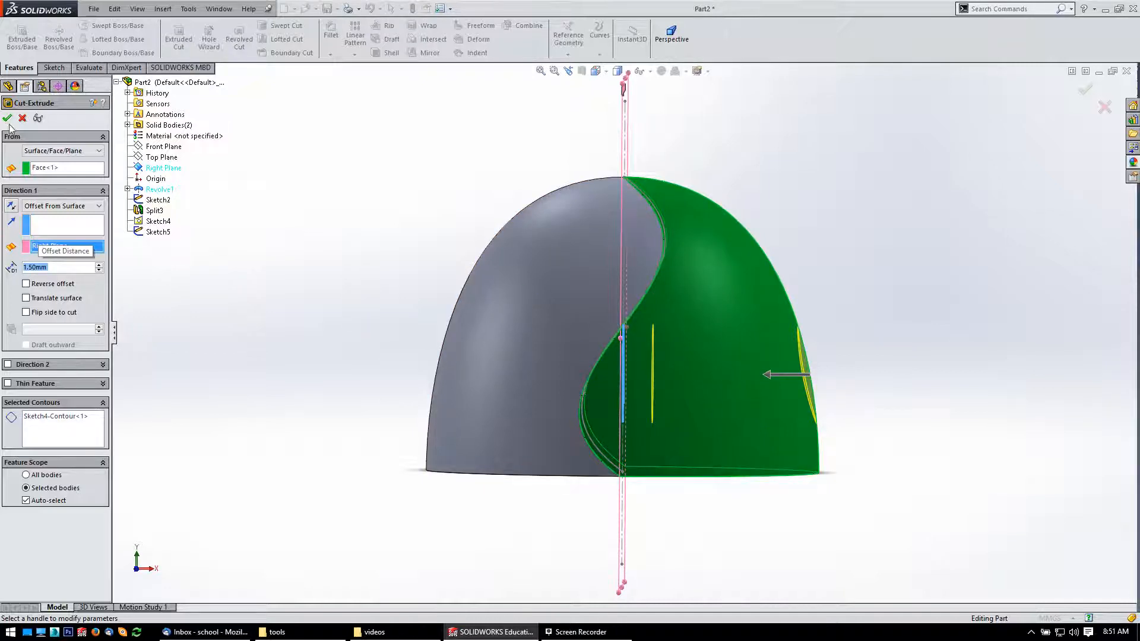
{"action": "left_click", "coordinate": [6, 118]}
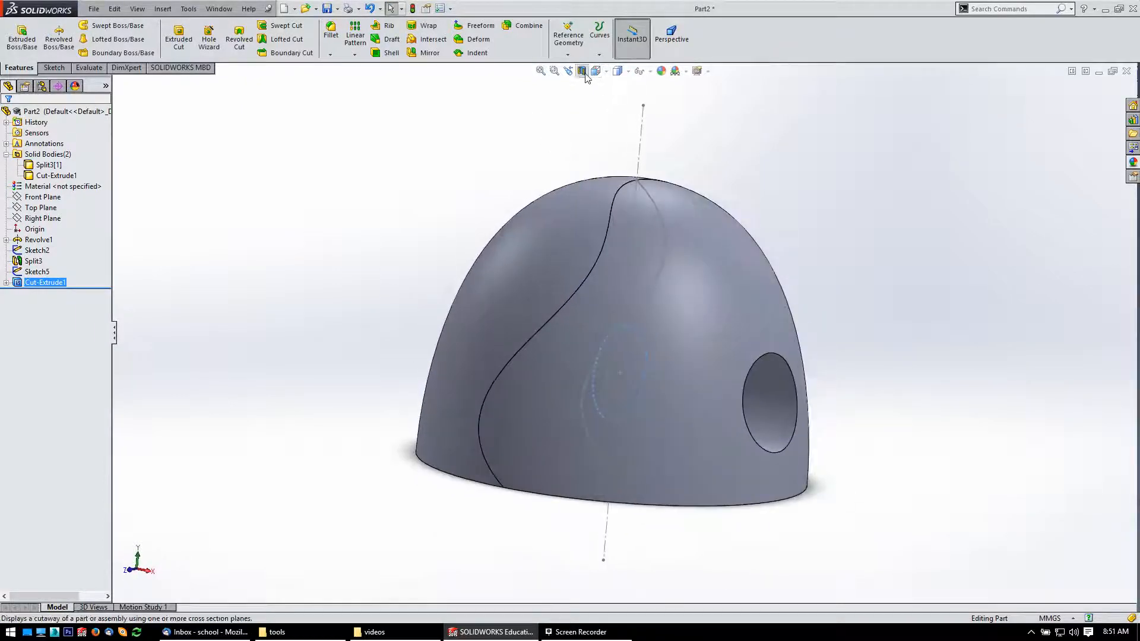
{"action": "left_click", "coordinate": [582, 70]}
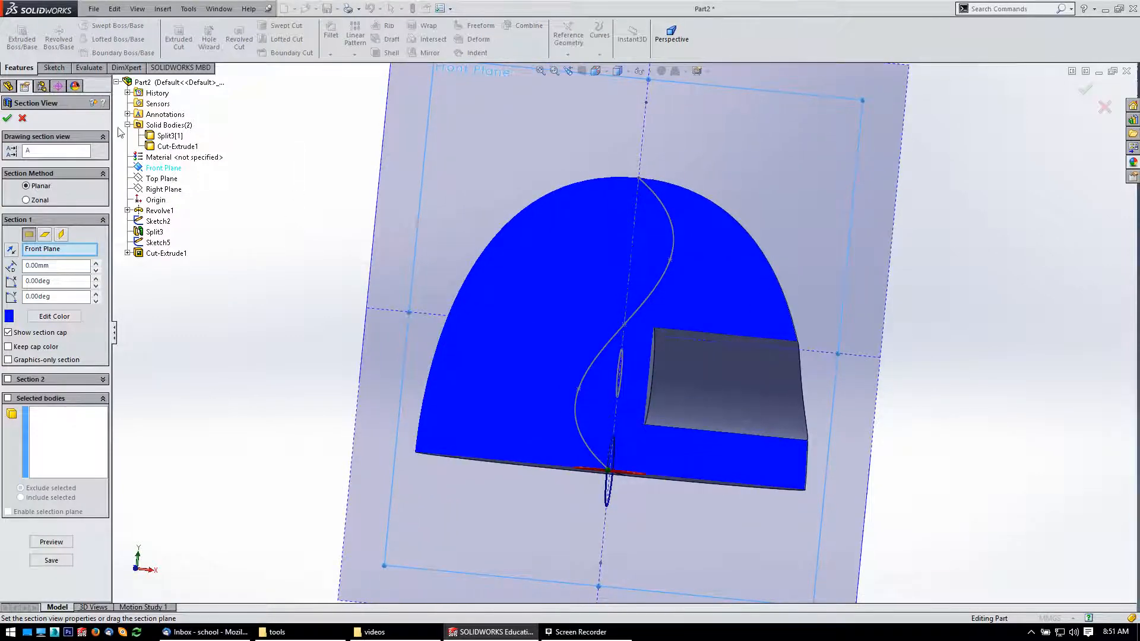
{"action": "left_click", "coordinate": [7, 118]}
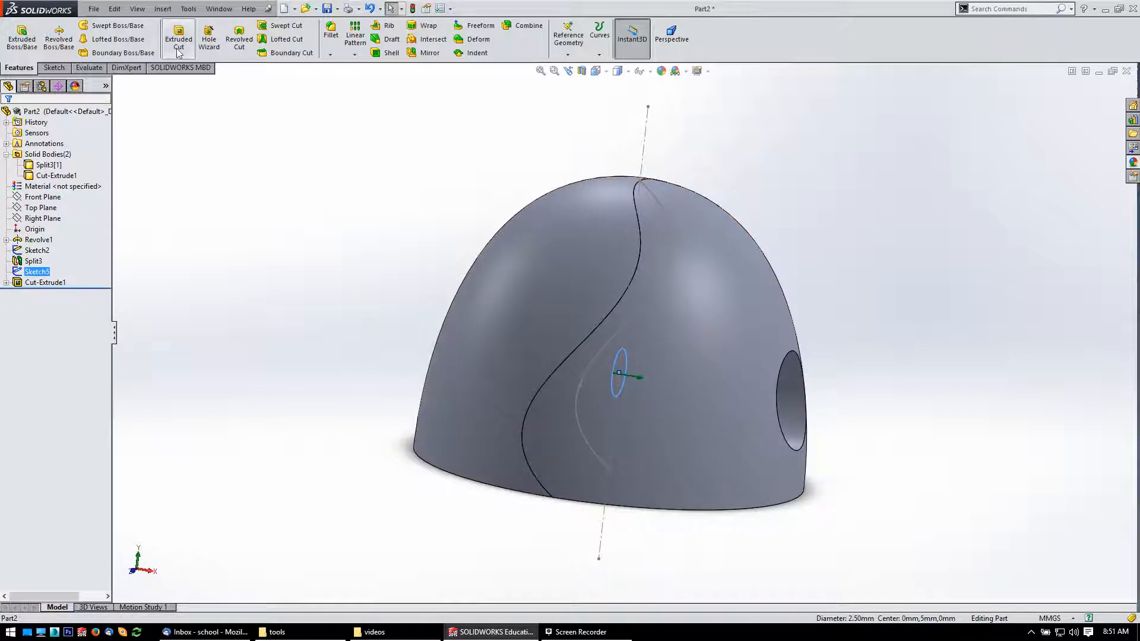
Cut Sketch5 Blind 6.00 mm in Direction 1 and Up To Next in Direction 2
{"action": "left_click", "coordinate": [178, 39]}
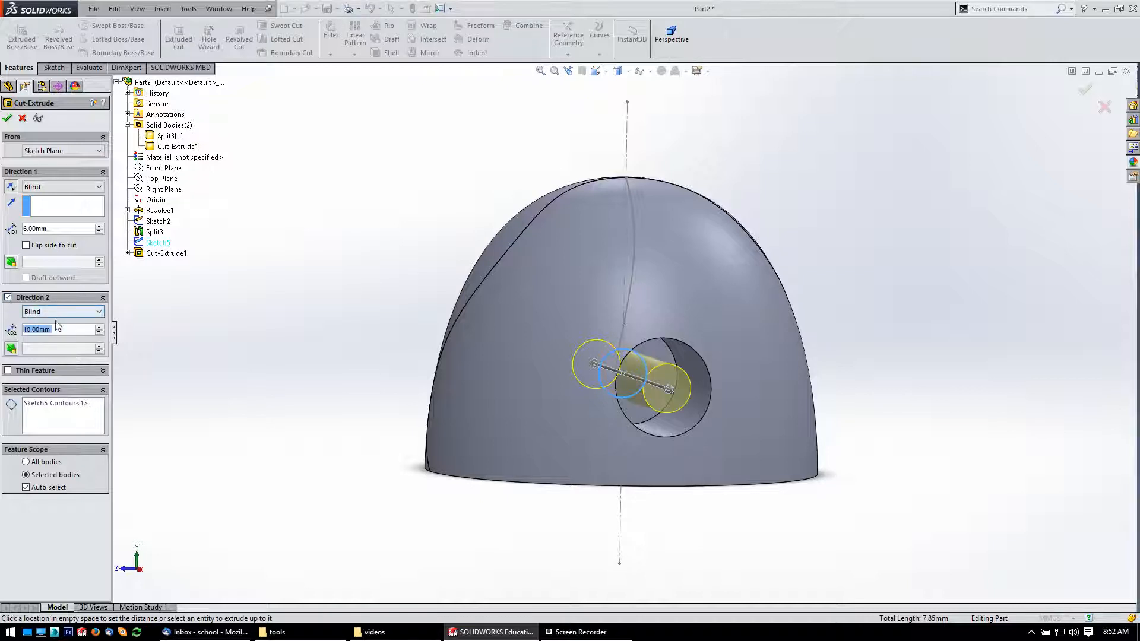
{"action": "left_click", "coordinate": [62, 311]}
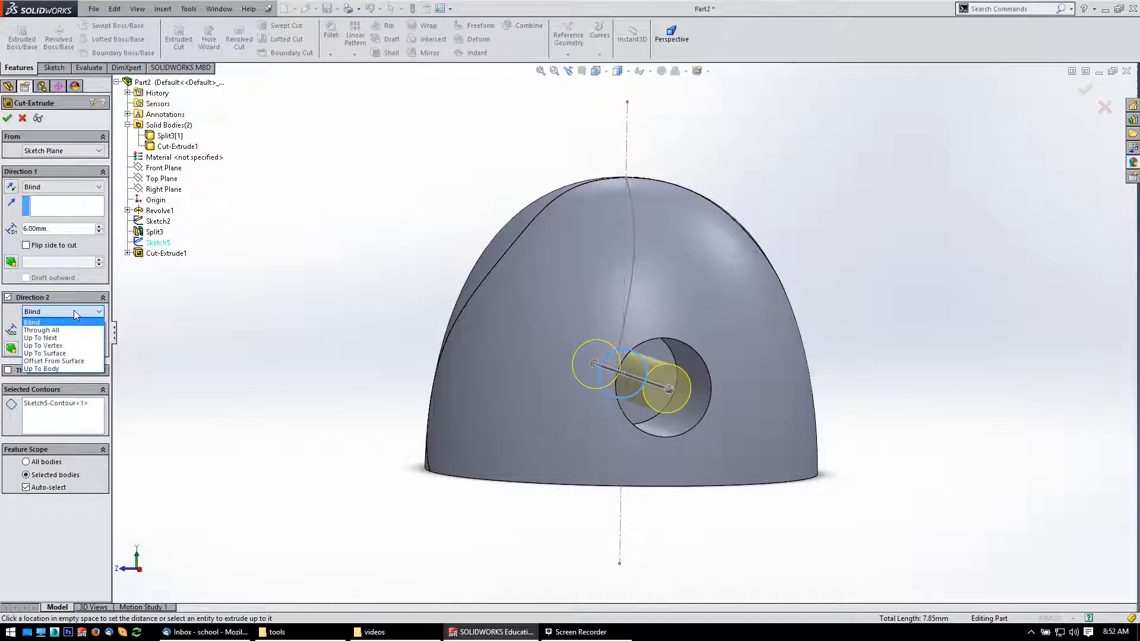
{"action": "mouse_move", "coordinate": [69, 338]}
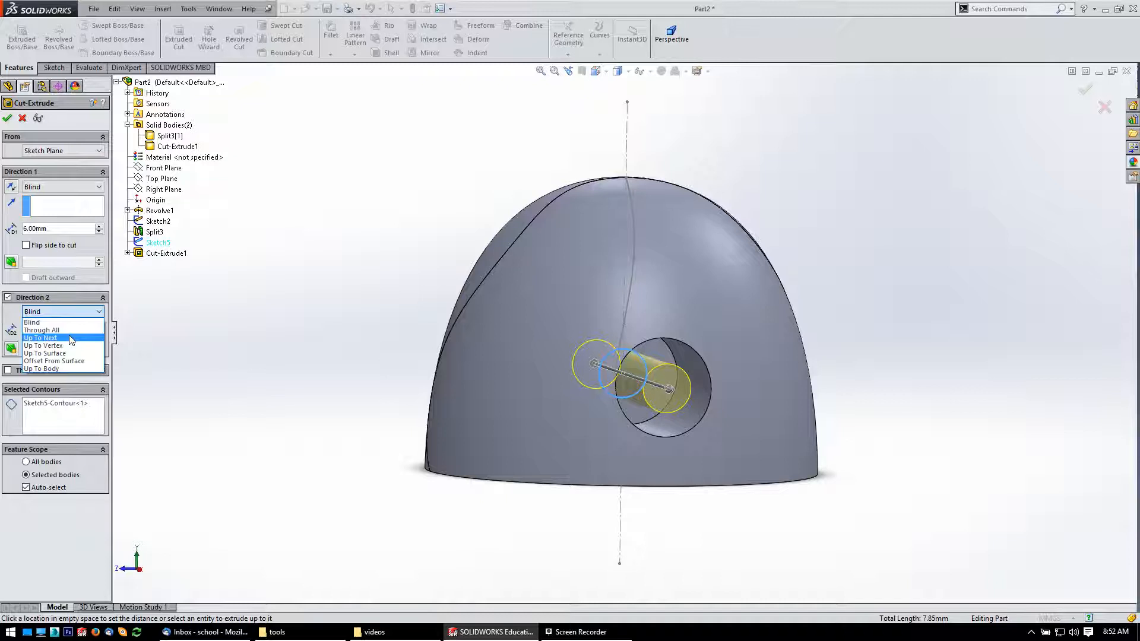
{"action": "left_click", "coordinate": [41, 338]}
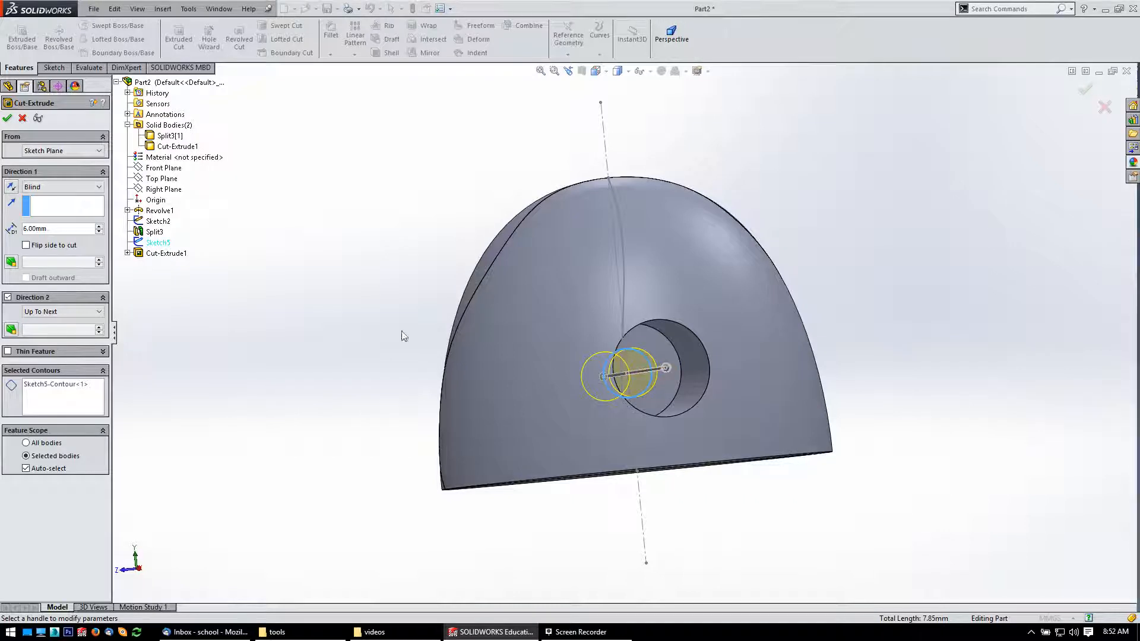
{"action": "mouse_move", "coordinate": [400, 244]}
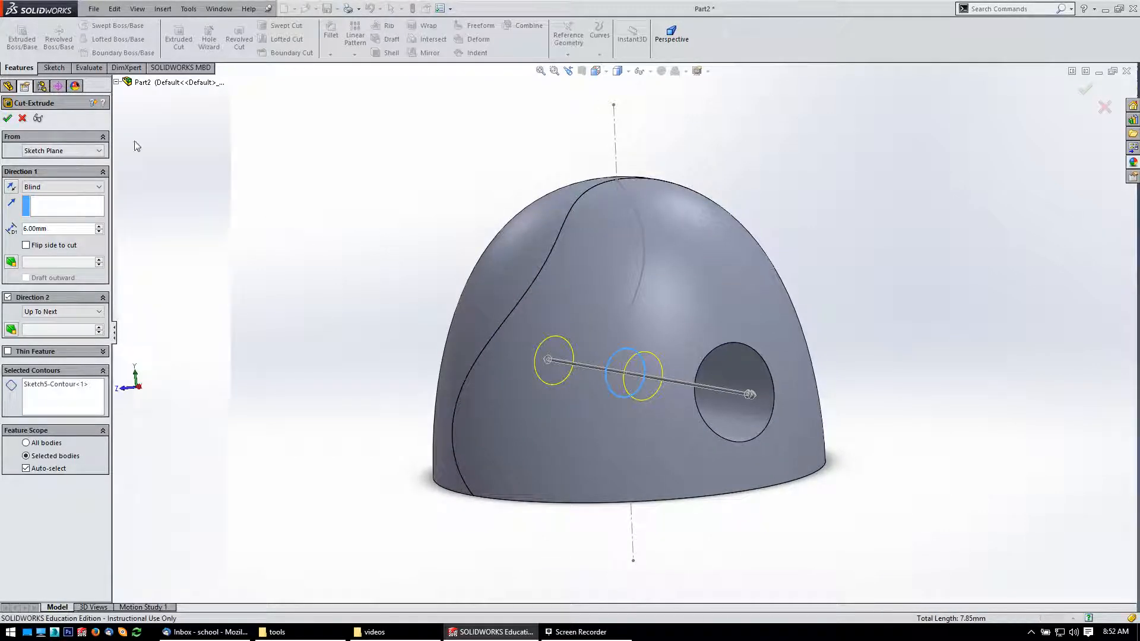
{"action": "left_click", "coordinate": [7, 117]}
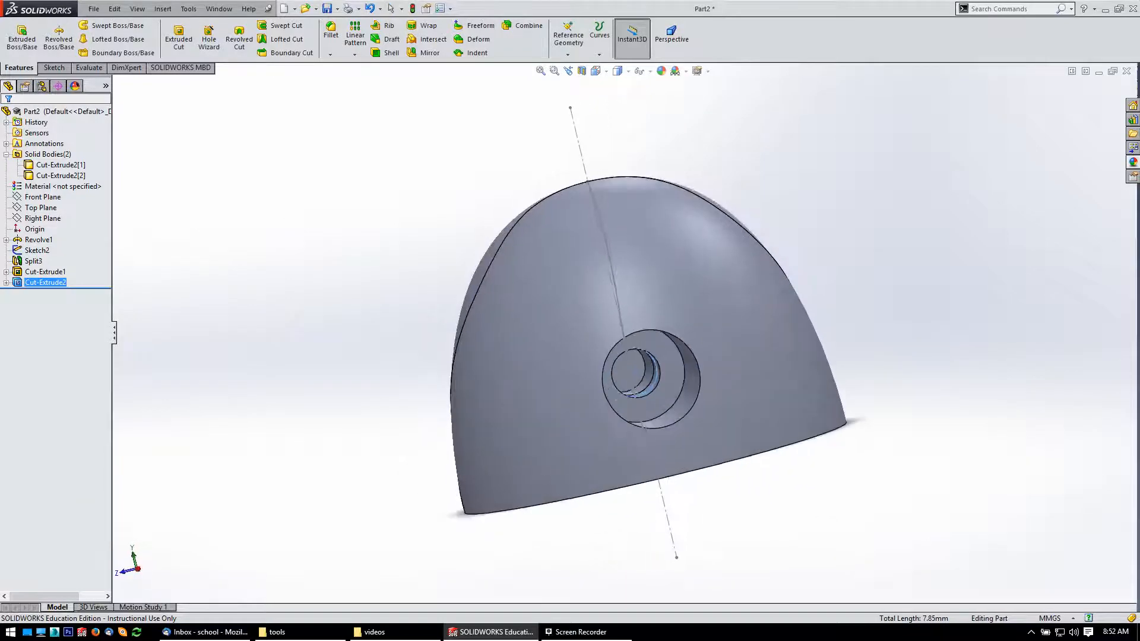
Turn the dome to look through the hole and select its inner face for filleting
{"action": "left_click", "coordinate": [582, 70]}
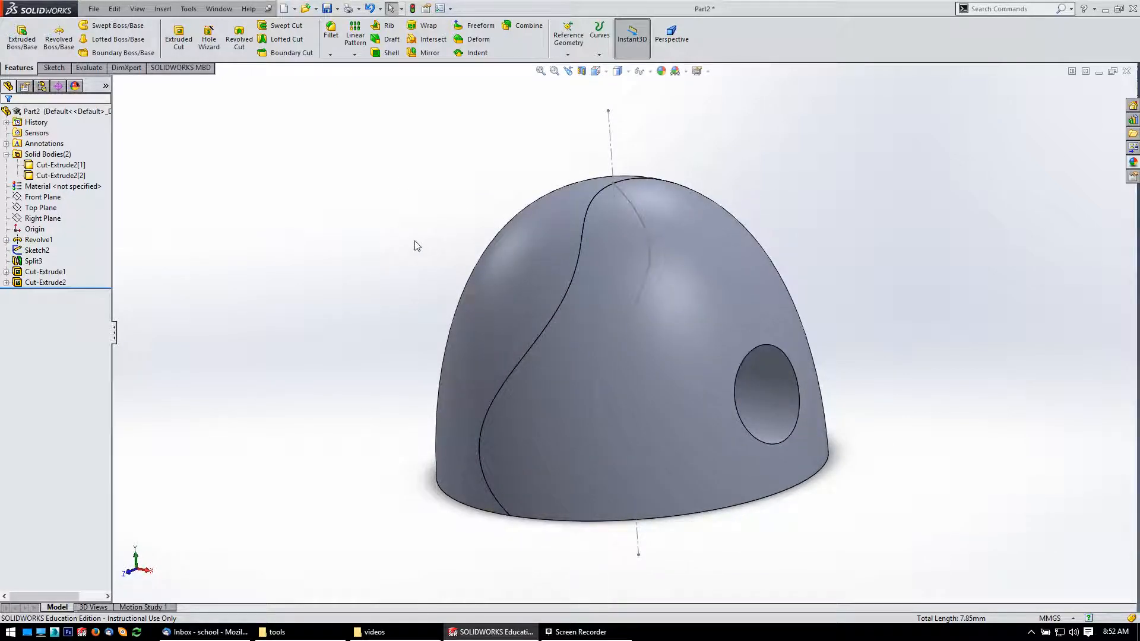
{"action": "left_click", "coordinate": [759, 321]}
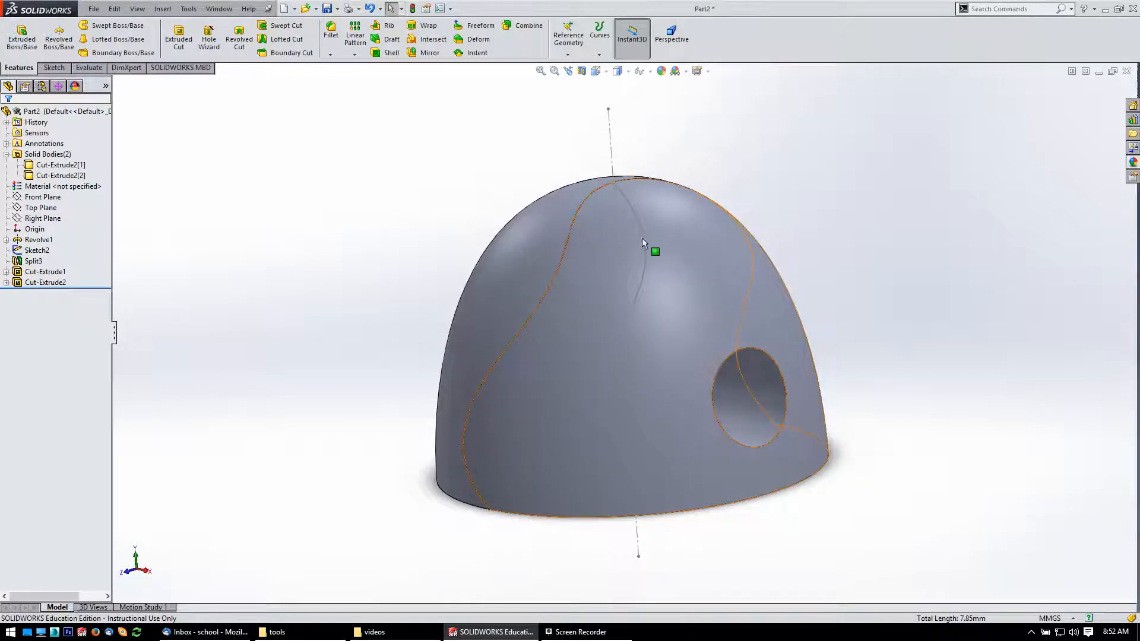
{"action": "left_click", "coordinate": [965, 379]}
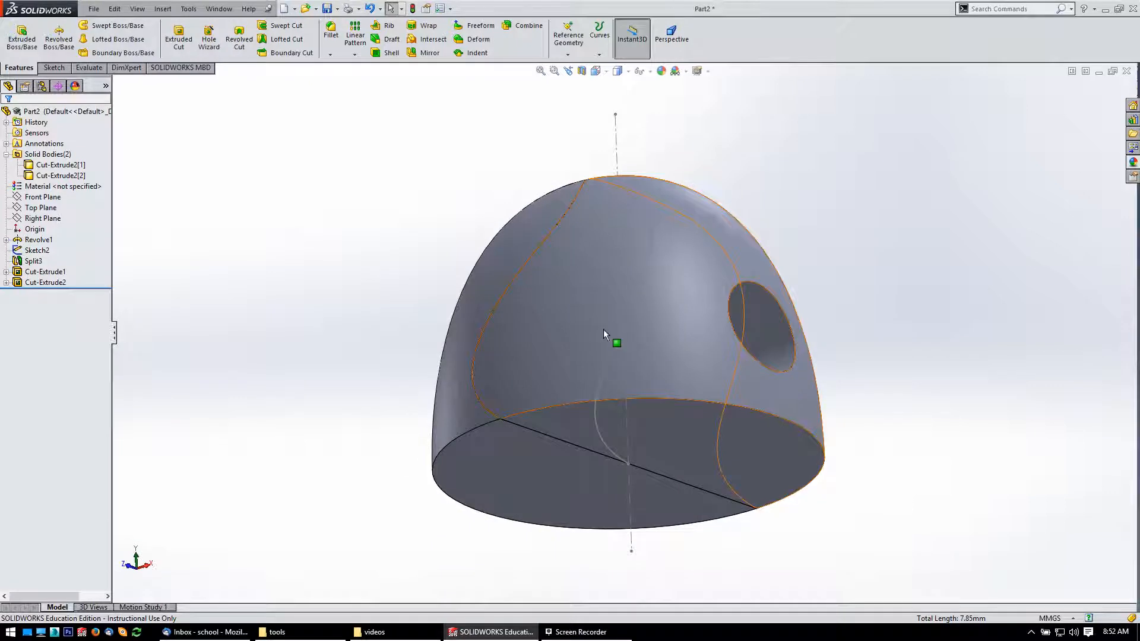
{"action": "left_click", "coordinate": [214, 316]}
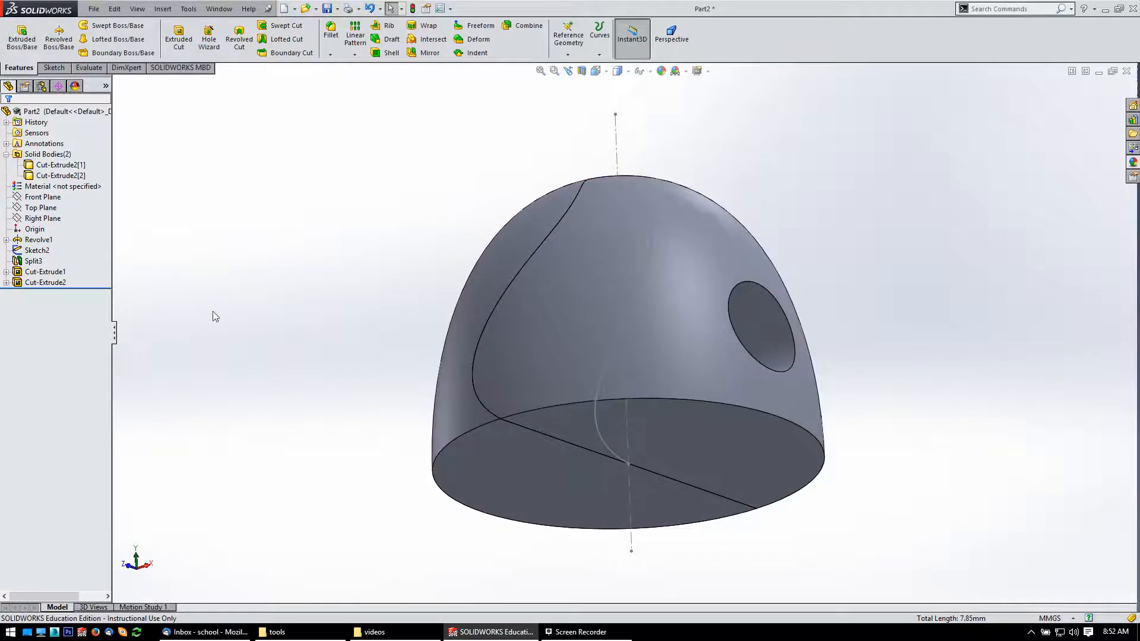
{"action": "mouse_move", "coordinate": [295, 178]}
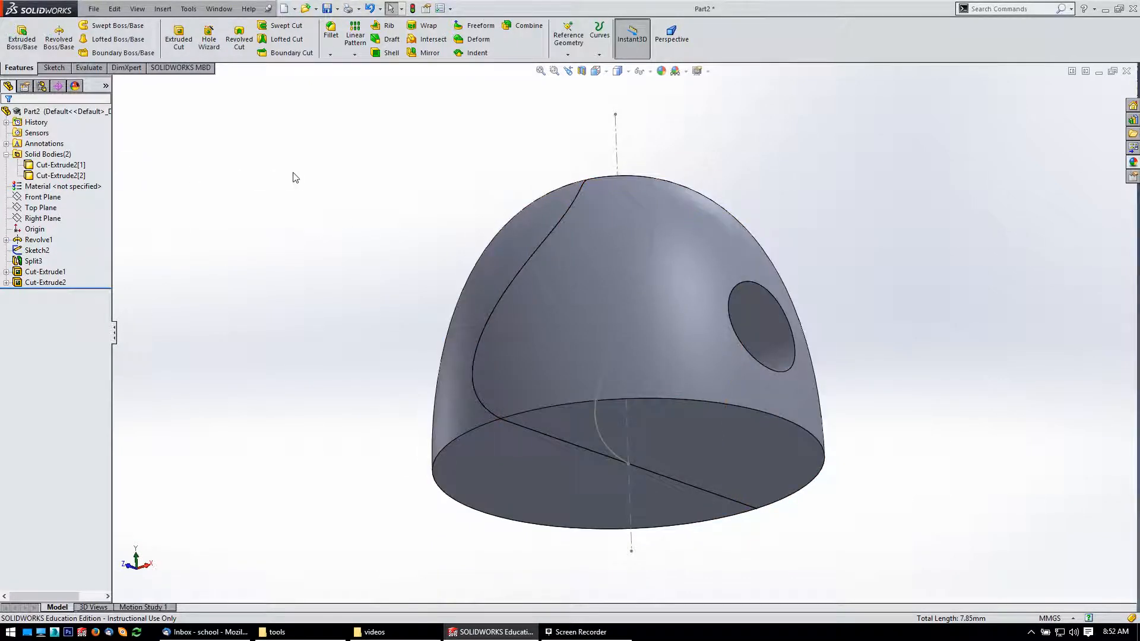
{"action": "mouse_move", "coordinate": [355, 111]}
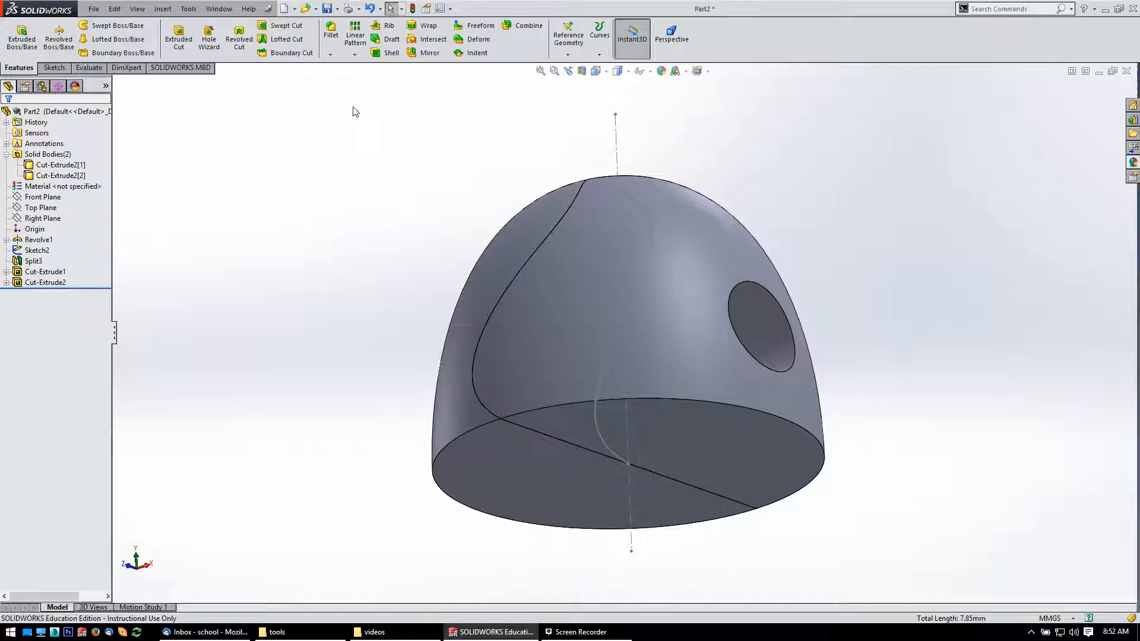
{"action": "left_click", "coordinate": [616, 219]}
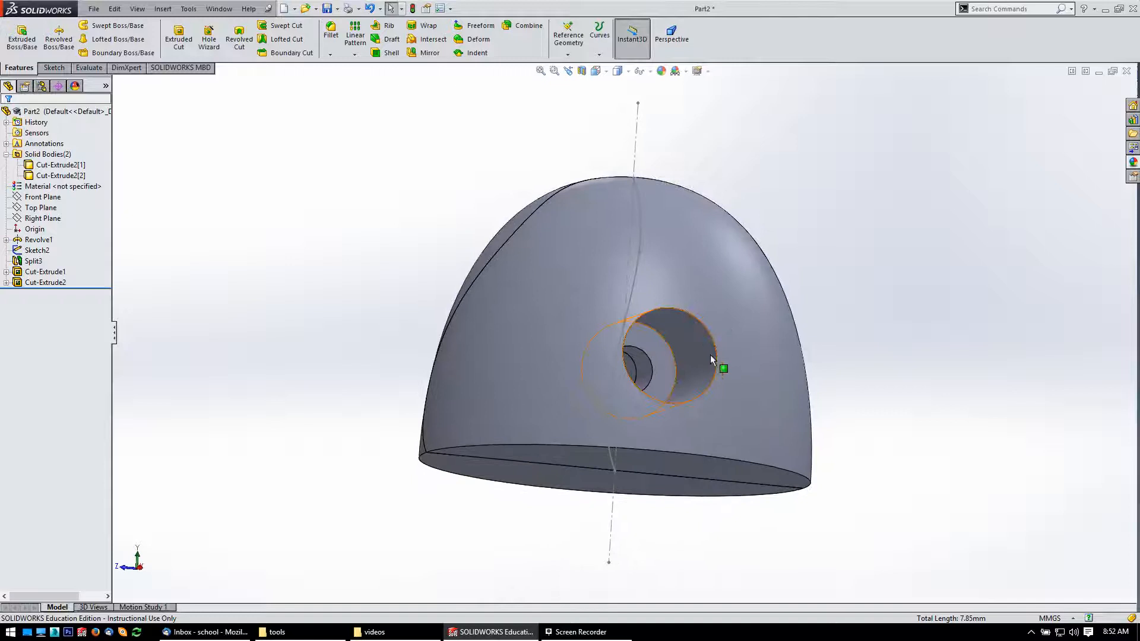
{"action": "left_click", "coordinate": [683, 356]}
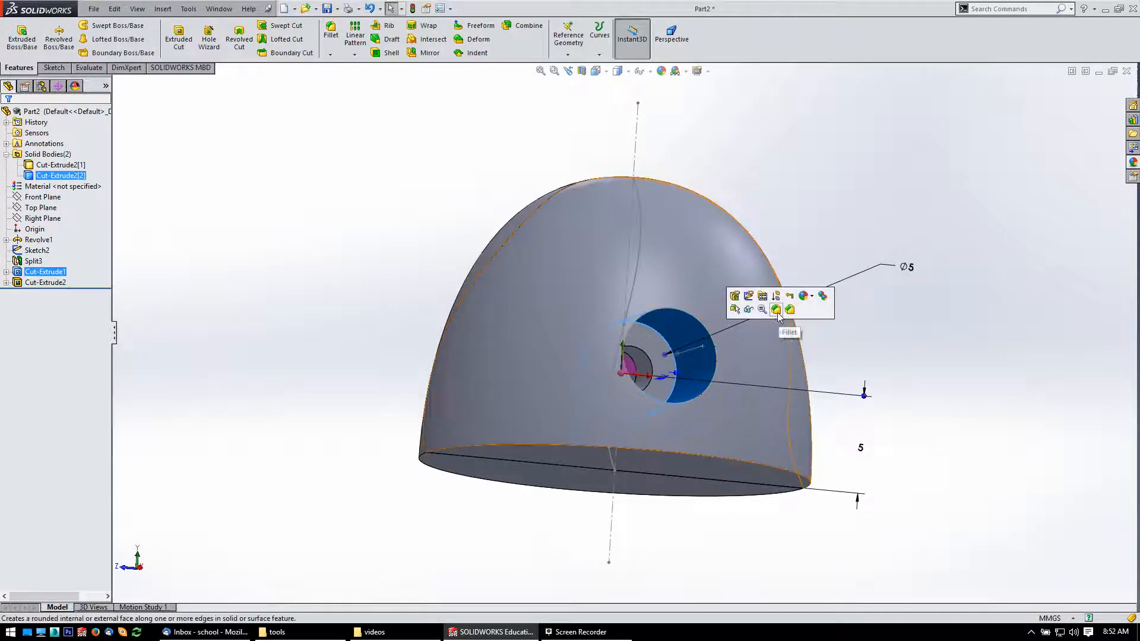
Create Fillet1 at 0.25 mm on one dome half's faces, then begin the other half's fillet
{"action": "left_click", "coordinate": [776, 309]}
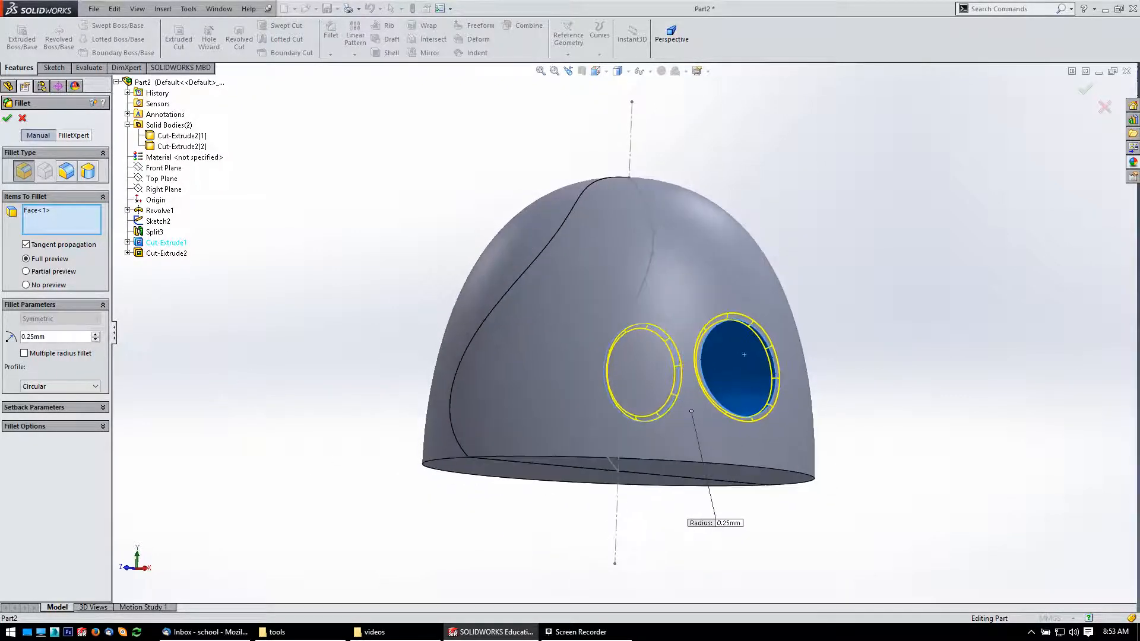
{"action": "left_click", "coordinate": [524, 305]}
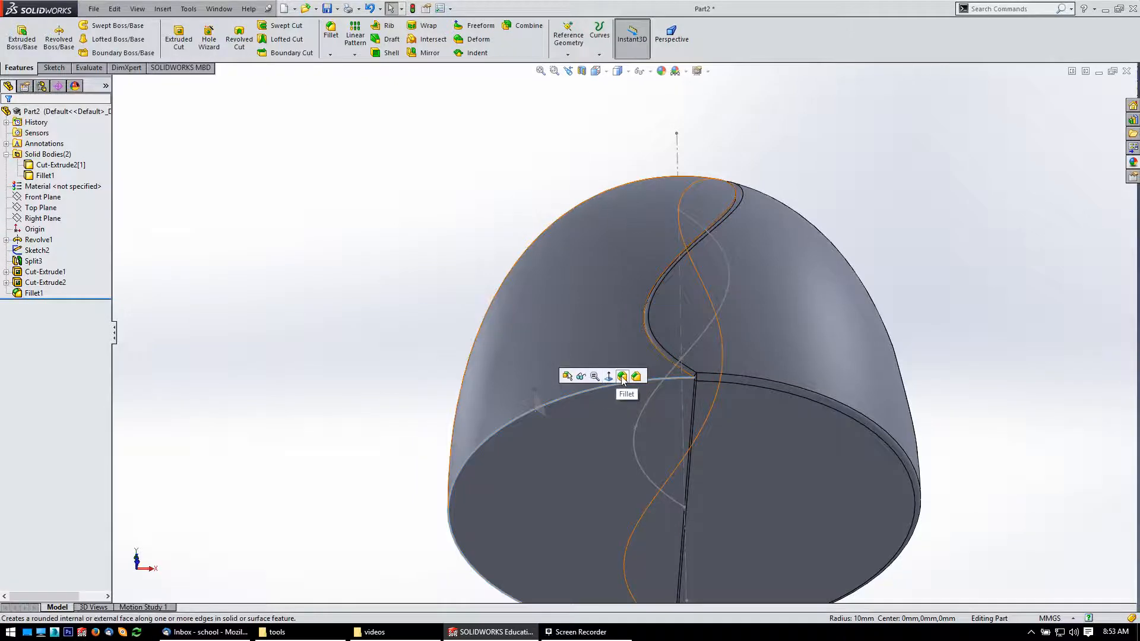
{"action": "left_click", "coordinate": [623, 375]}
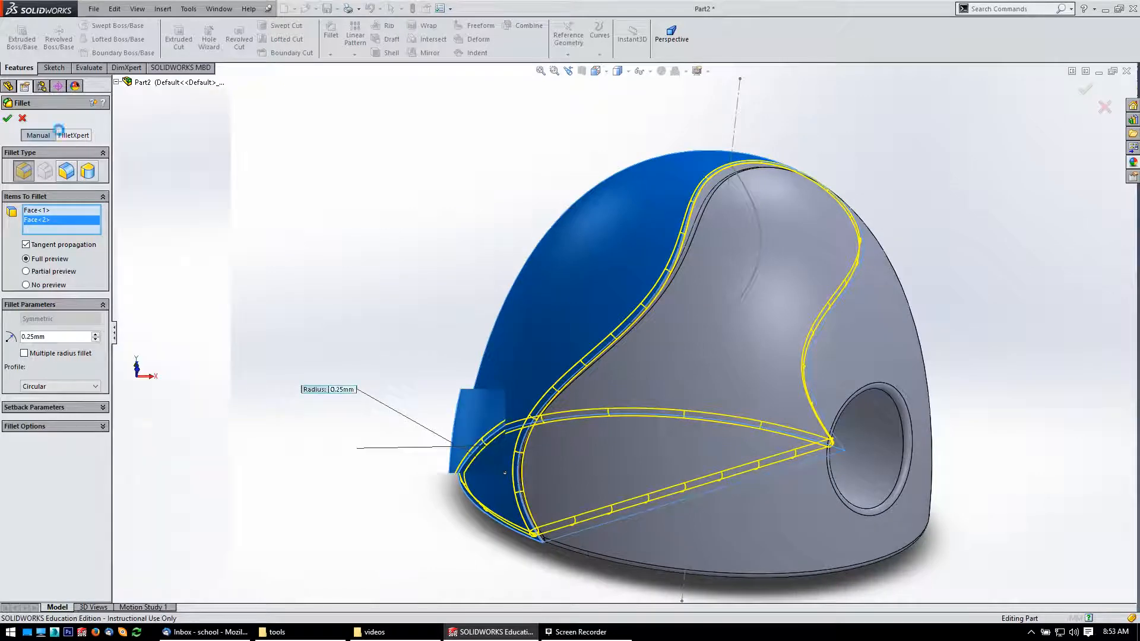
Confirm Fillet2, rounding the second half's edges at 0.25 mm
{"action": "left_click", "coordinate": [7, 118]}
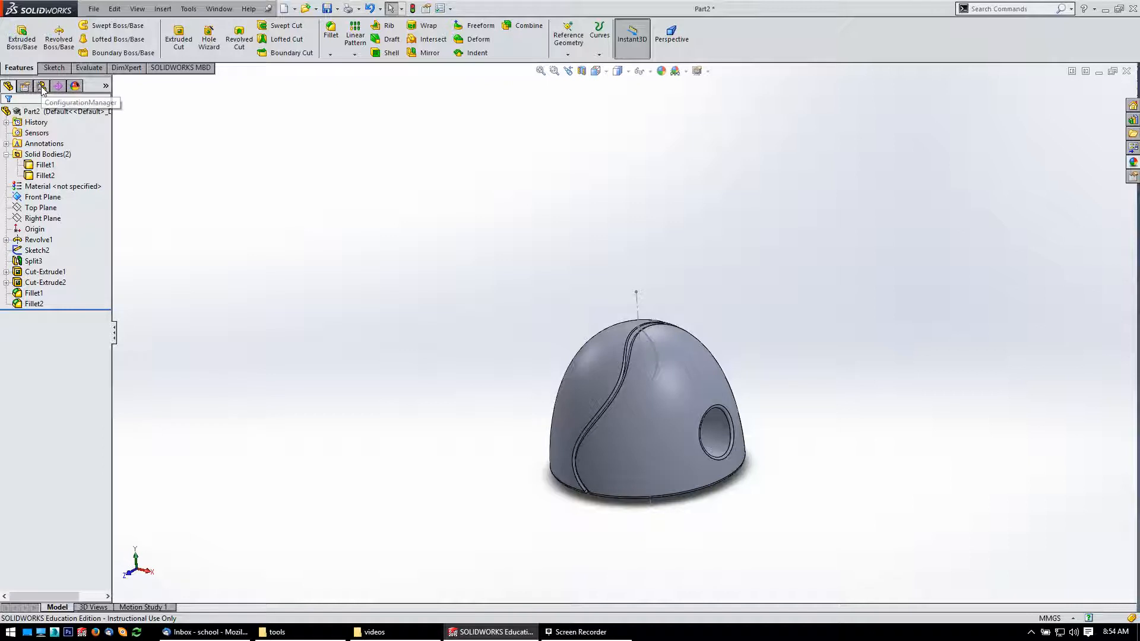
Create a new exploded view on the Default configuration and select the Fillet1 body to move
{"action": "left_click", "coordinate": [42, 86]}
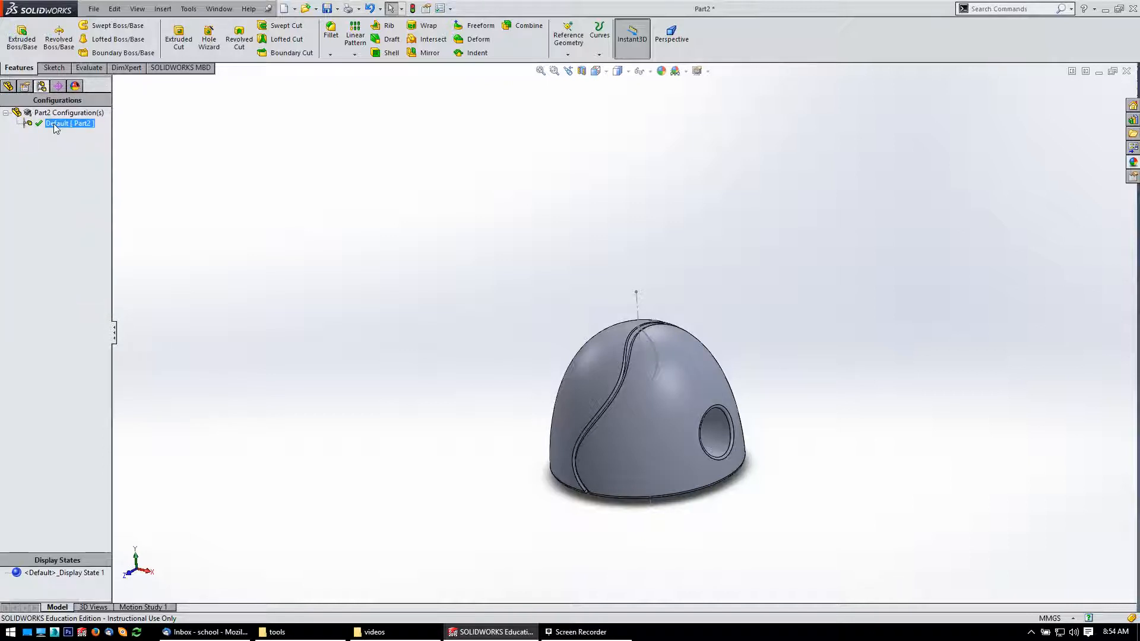
{"action": "right_click", "coordinate": [69, 123]}
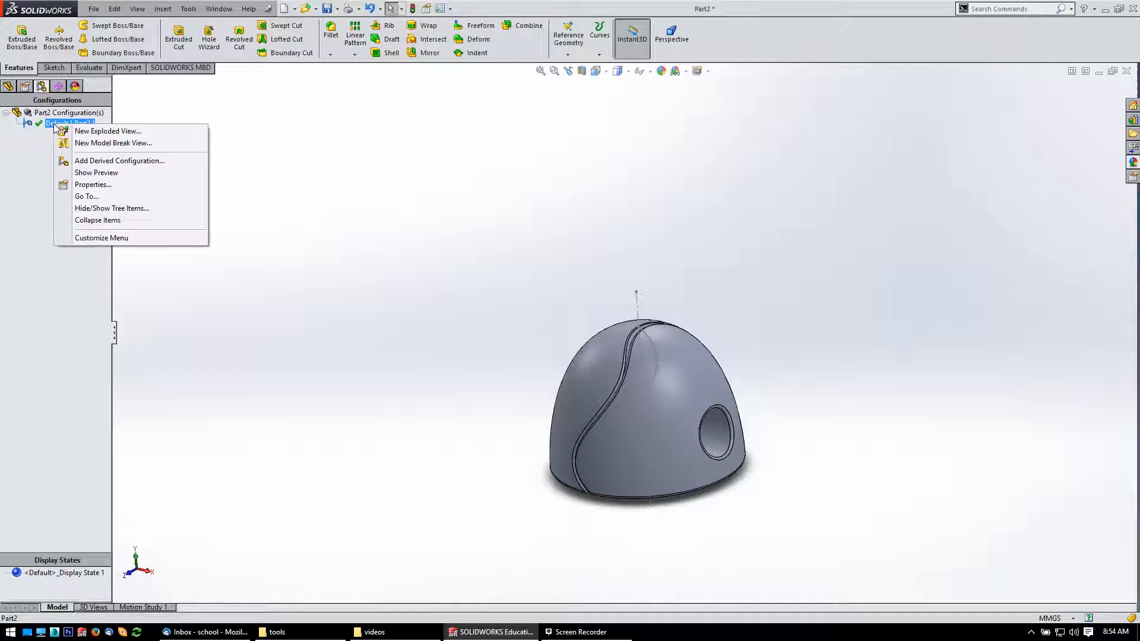
{"action": "mouse_move", "coordinate": [107, 130]}
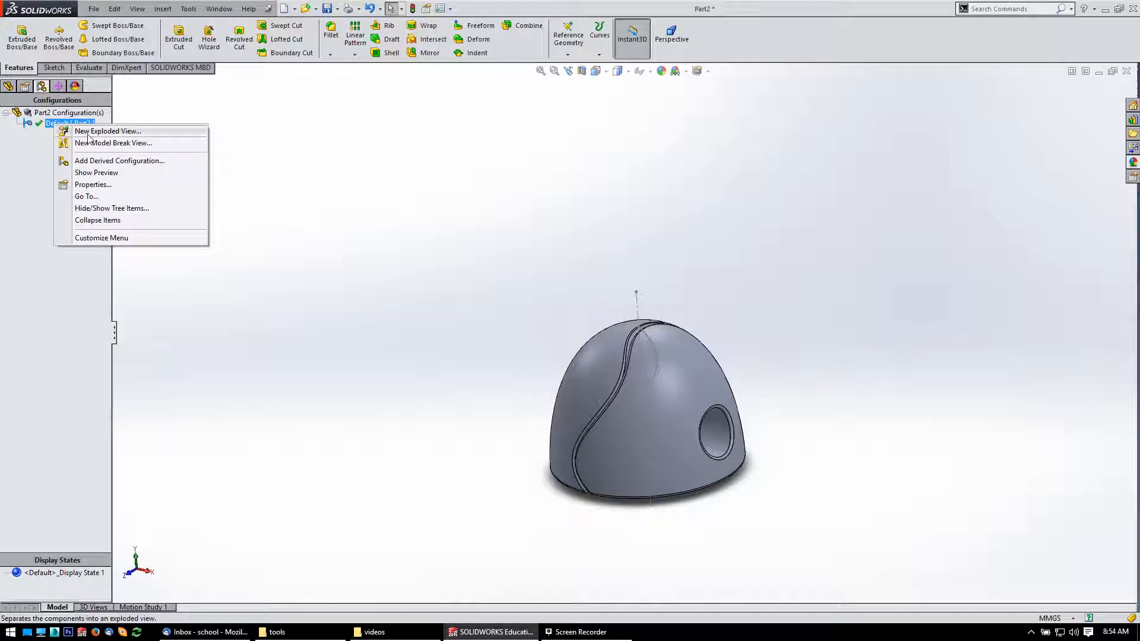
{"action": "left_click", "coordinate": [107, 131]}
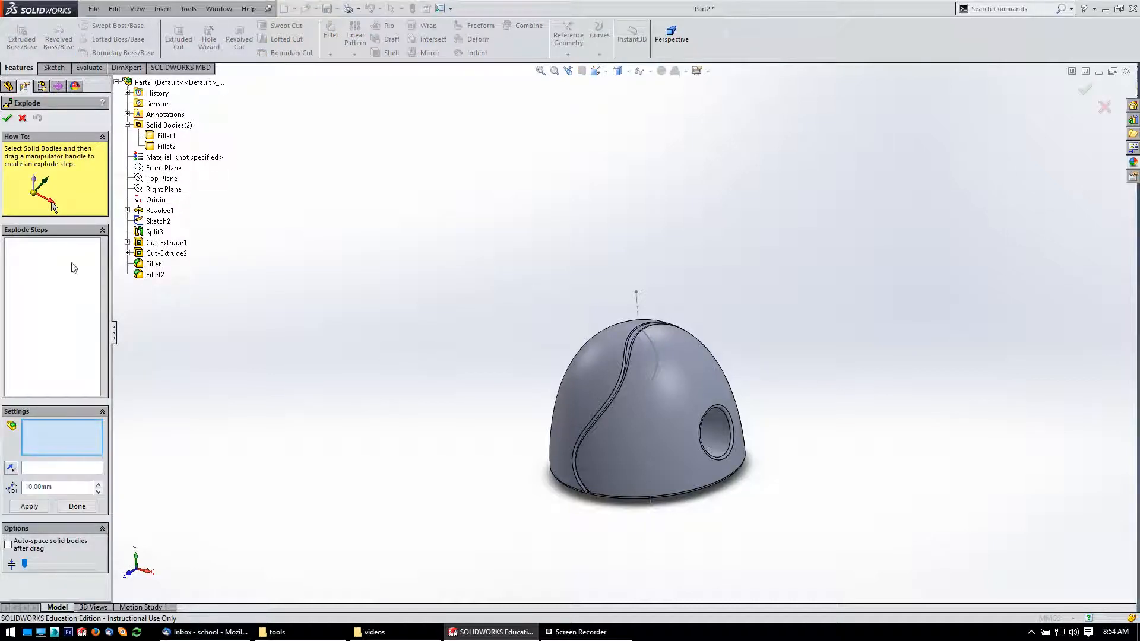
{"action": "mouse_move", "coordinate": [61, 297]}
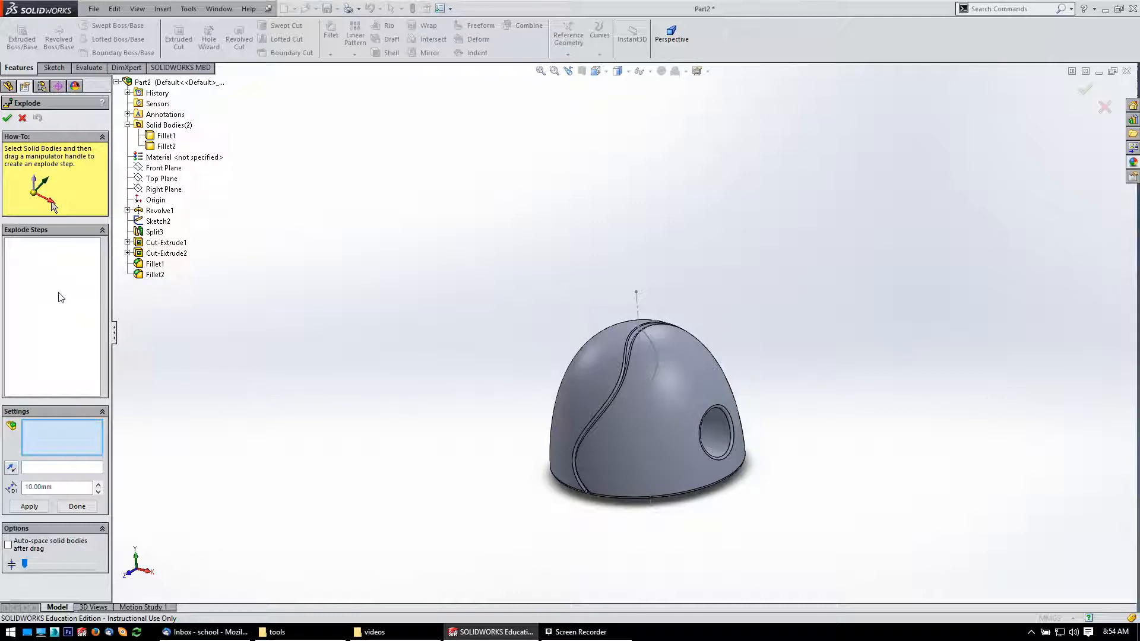
{"action": "mouse_move", "coordinate": [321, 315]}
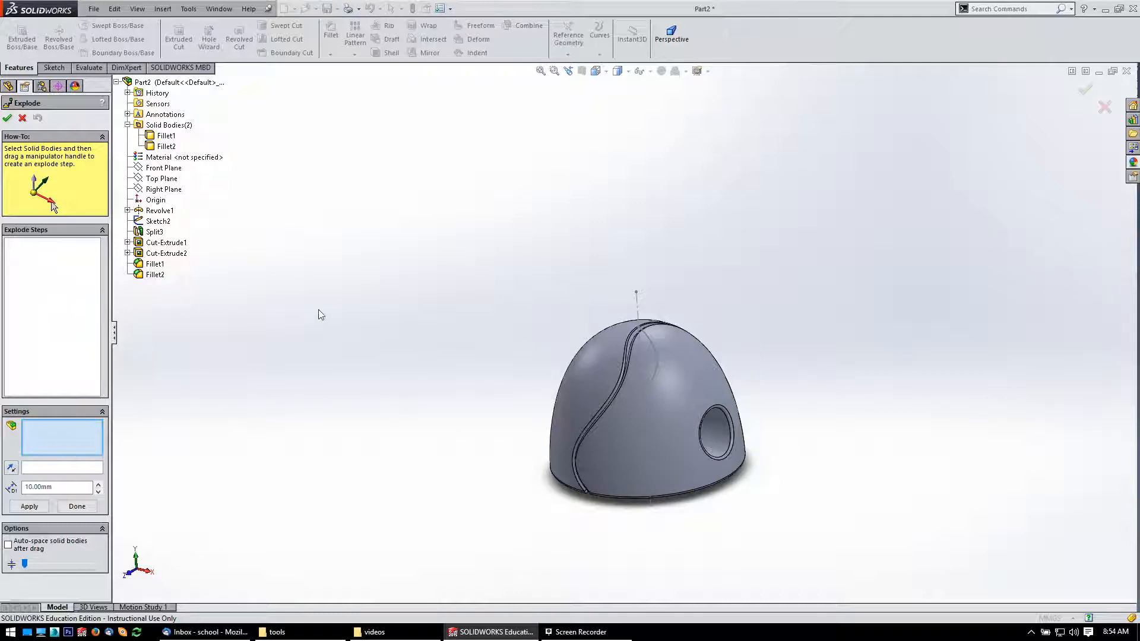
{"action": "left_click", "coordinate": [680, 367]}
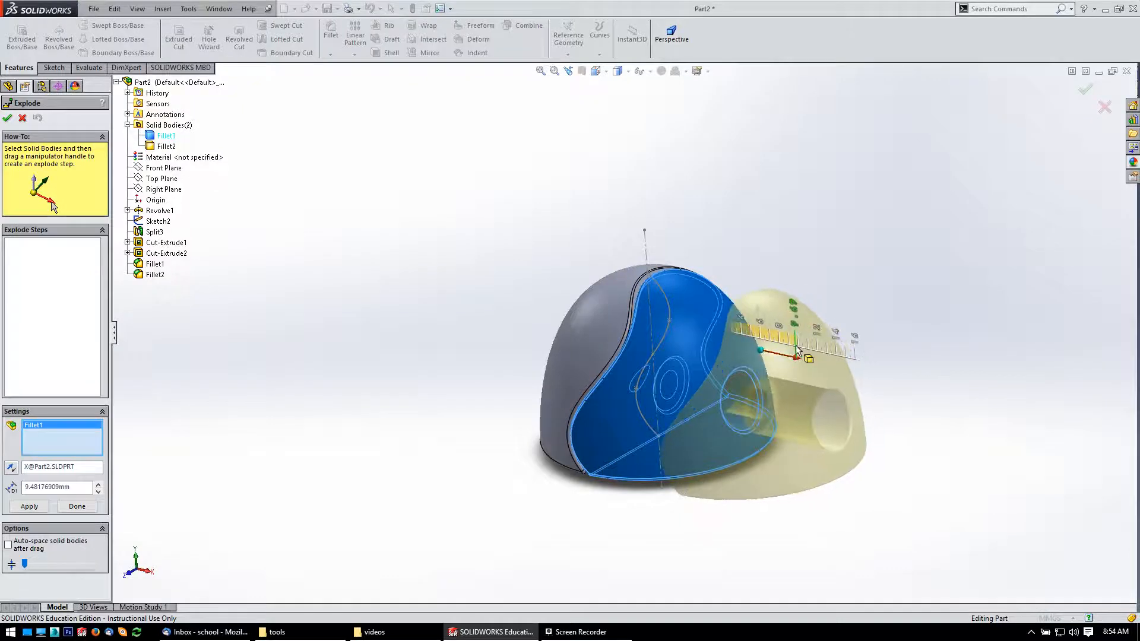
Apply the sideways explode step, creating ExplView1 with the halves separated
{"action": "left_click", "coordinate": [29, 506]}
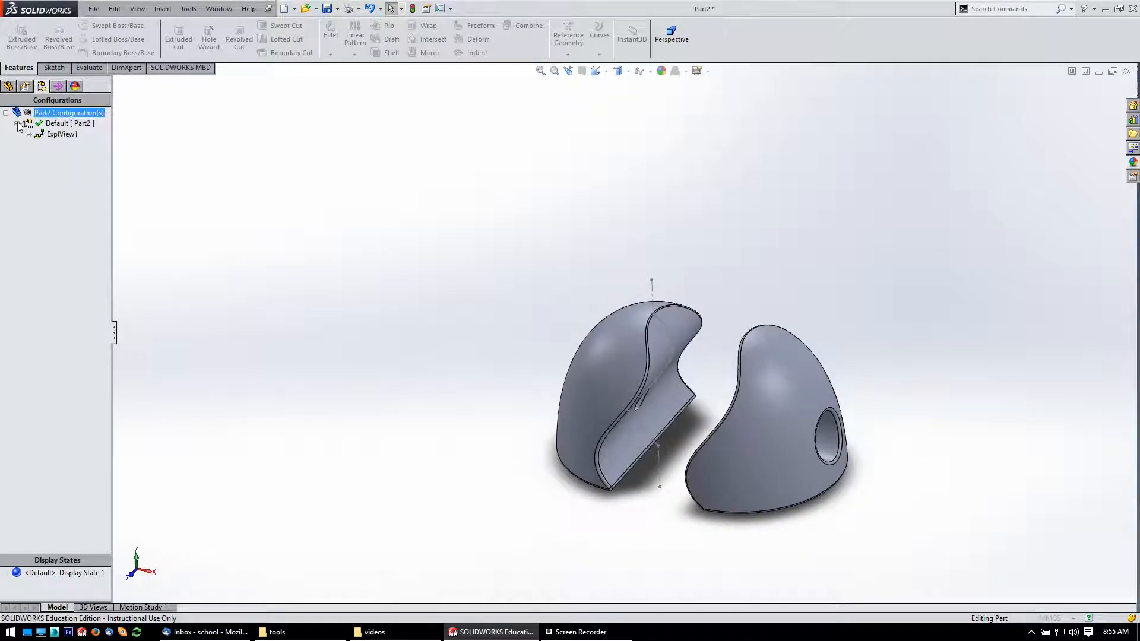
Expand ExplView1 to reveal Explode Step1, then go back to the FeatureManager tree
{"action": "left_click", "coordinate": [61, 135]}
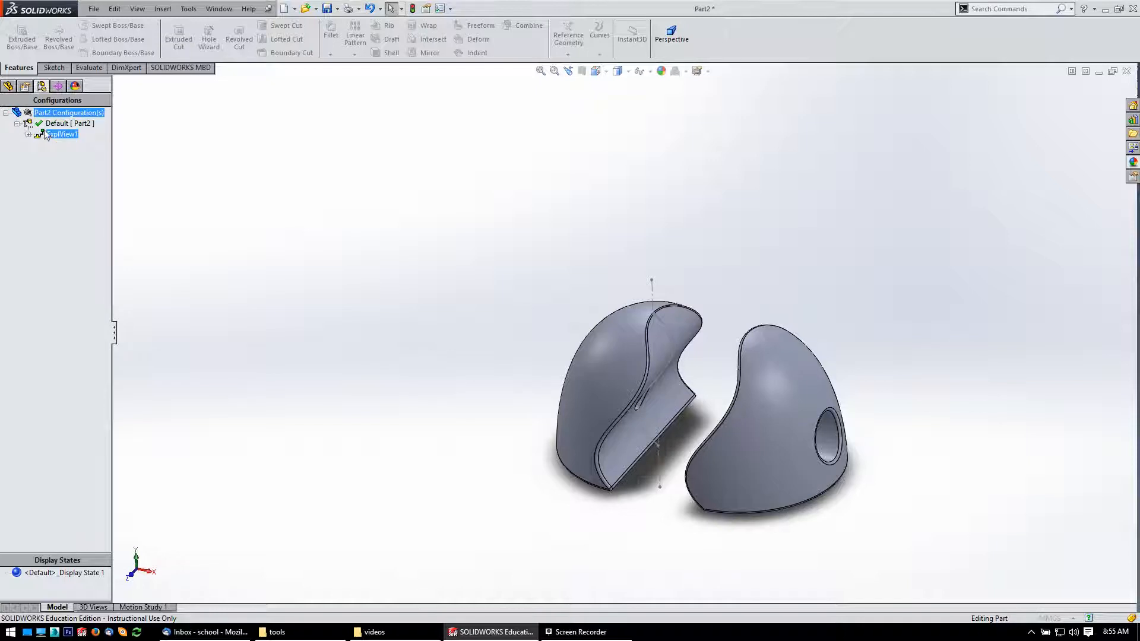
{"action": "left_click", "coordinate": [61, 135]}
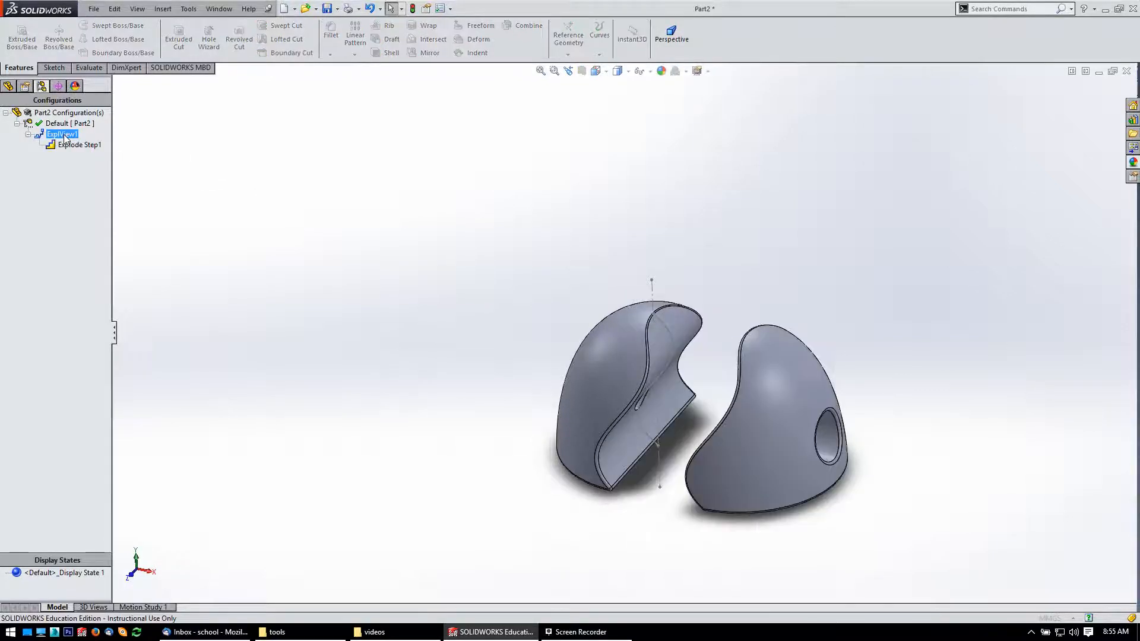
{"action": "left_click", "coordinate": [9, 86]}
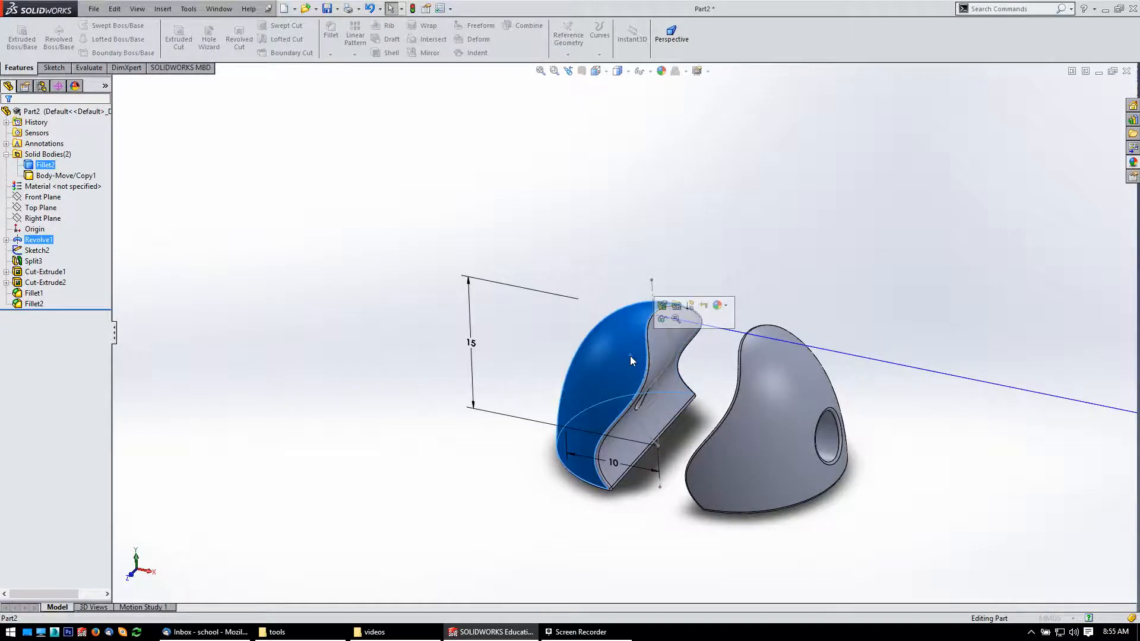
Inspect Fillet1's settings without changes, then collapse ExplView1 and return to FeatureManager
{"action": "left_click", "coordinate": [33, 261]}
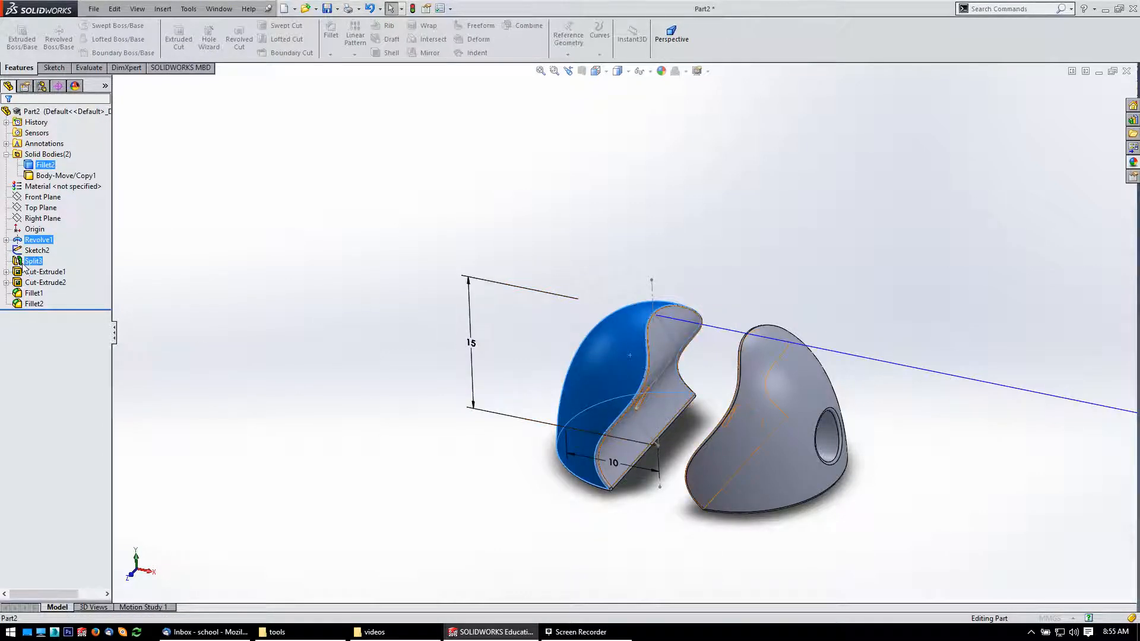
{"action": "left_click", "coordinate": [34, 293]}
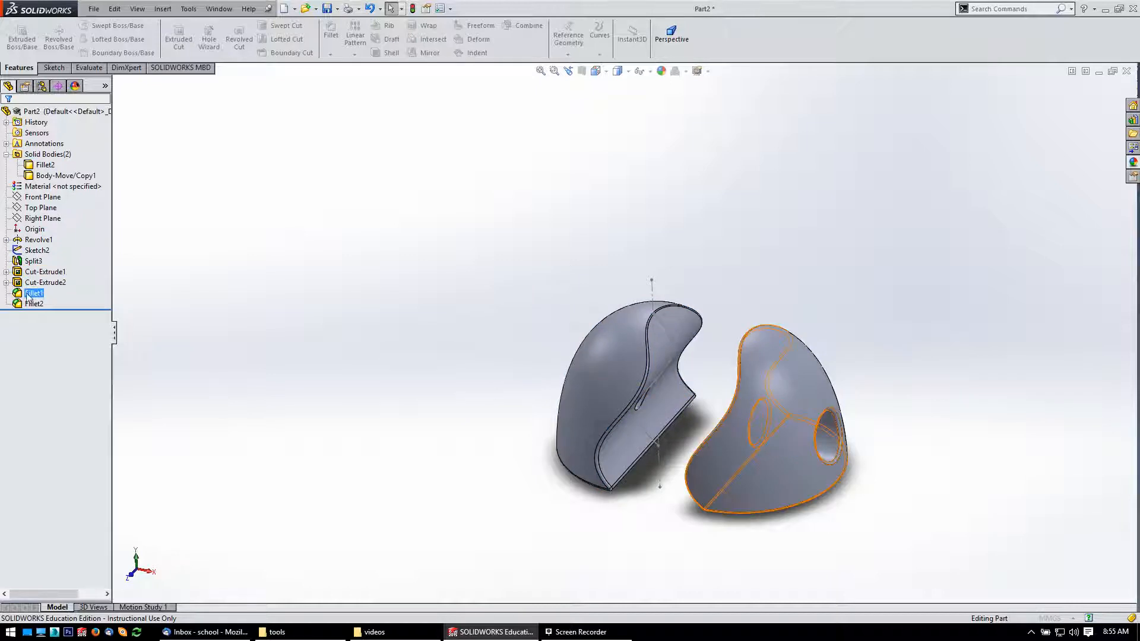
{"action": "double_click", "coordinate": [33, 292]}
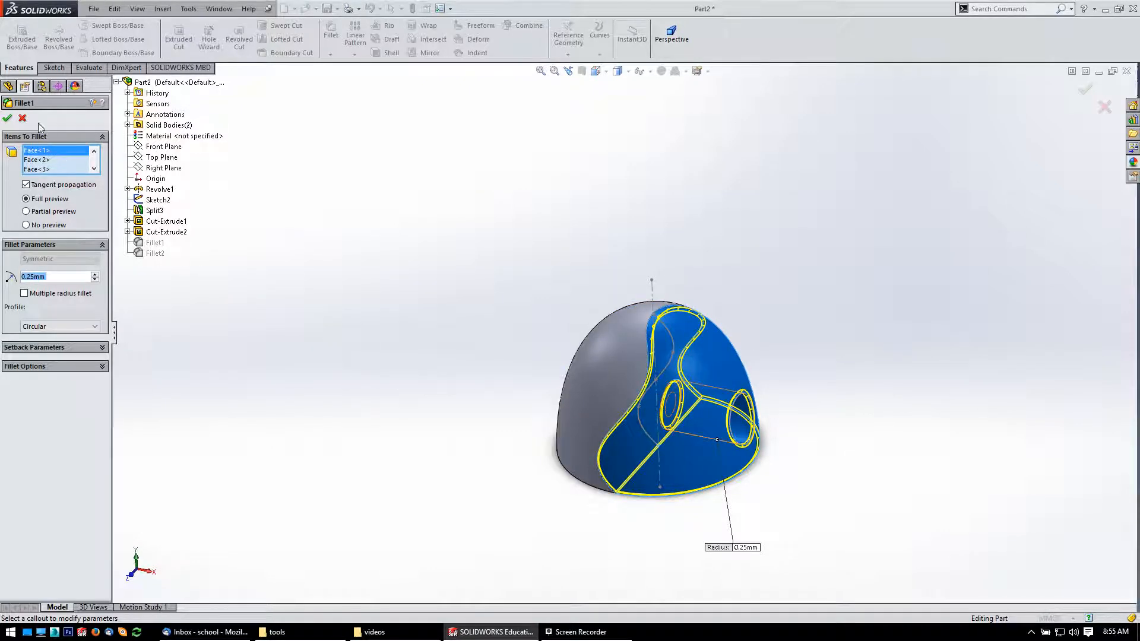
{"action": "left_click", "coordinate": [7, 118]}
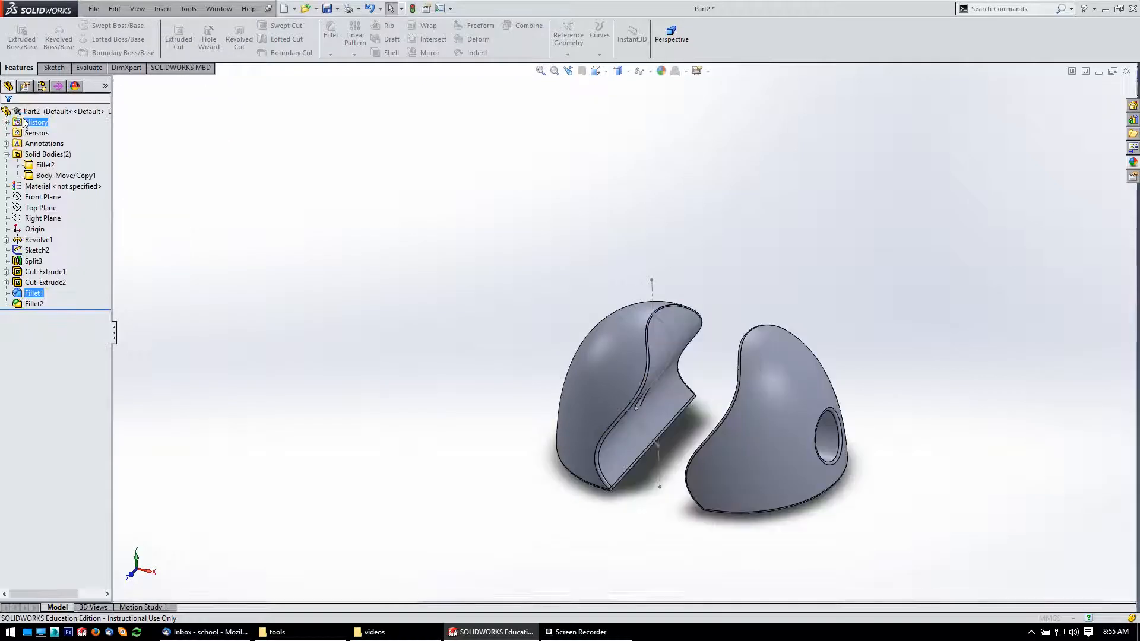
{"action": "left_click", "coordinate": [42, 86]}
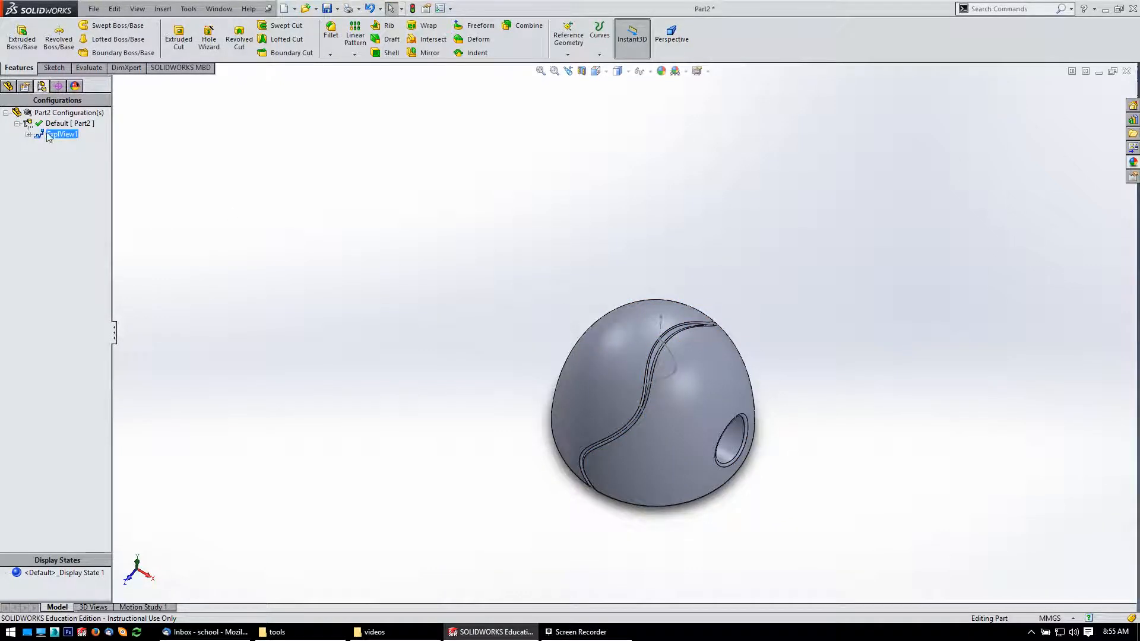
{"action": "left_click", "coordinate": [10, 85]}
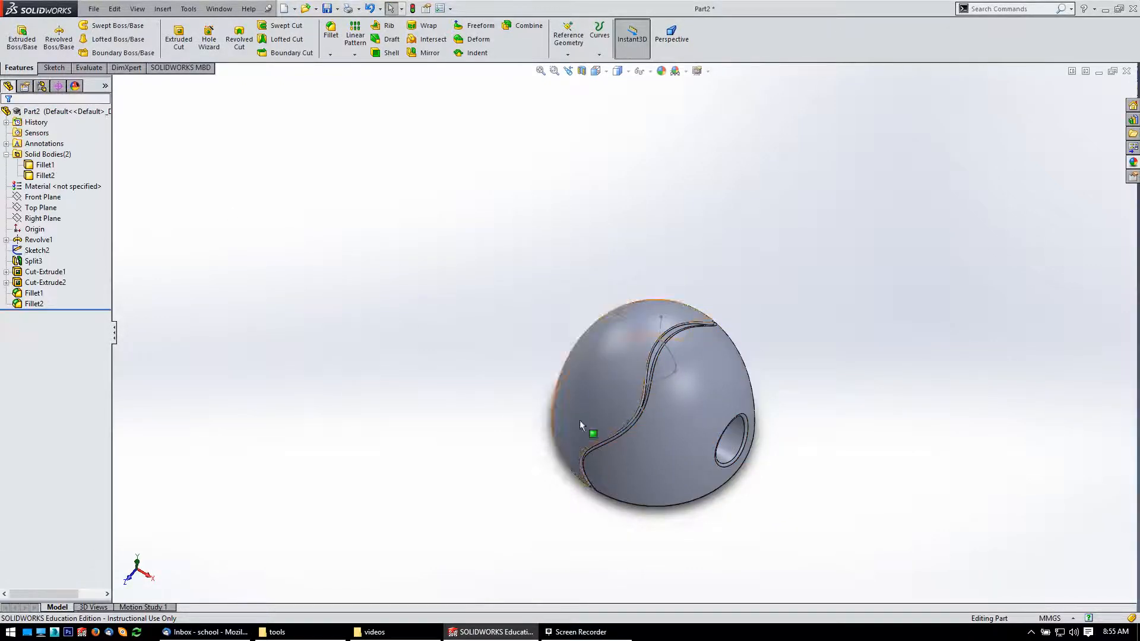